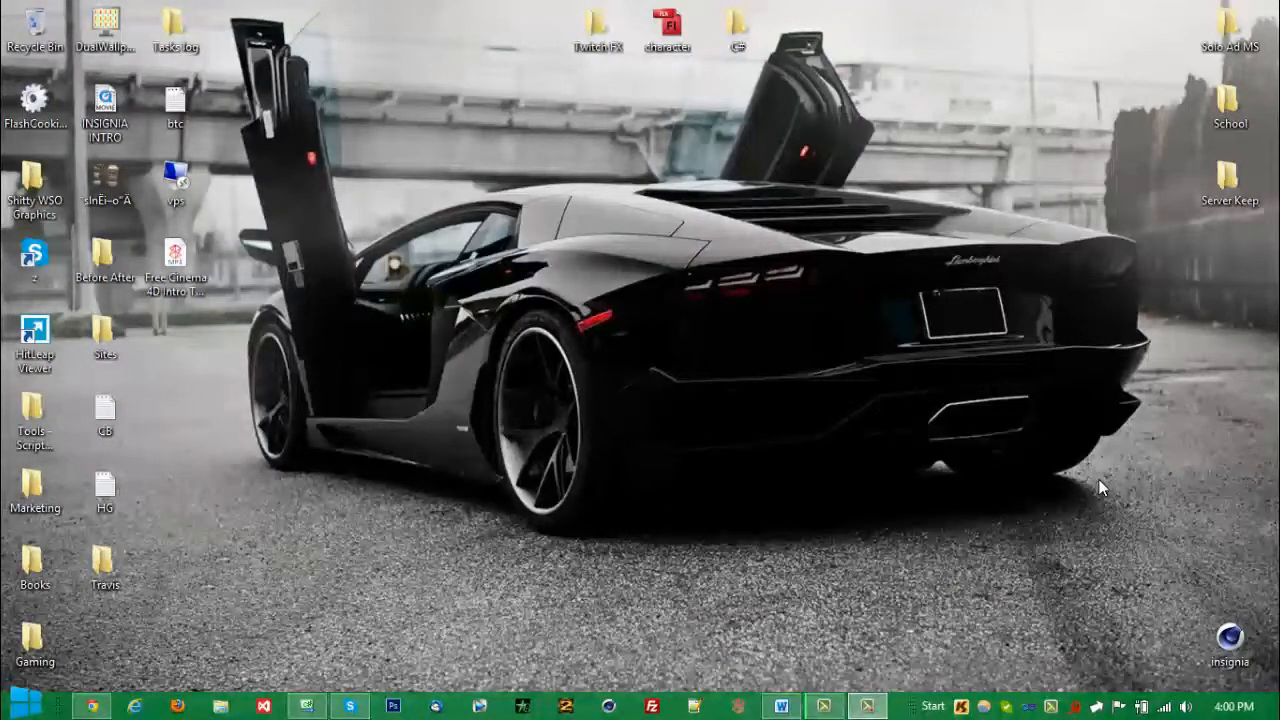
- Launch Dual Wallpaper from its desktop shortcut and select screen 1 as the target
{"action": "left_click", "coordinate": [104, 30]}
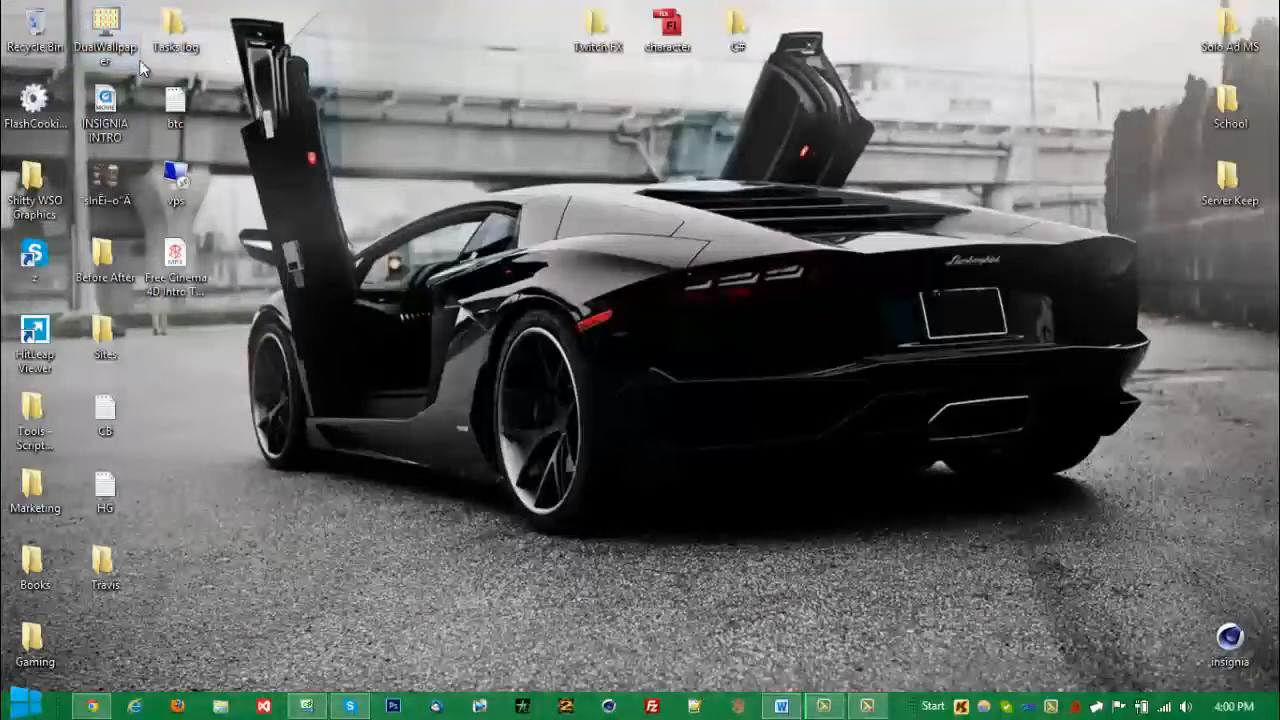
{"action": "mouse_move", "coordinate": [104, 30]}
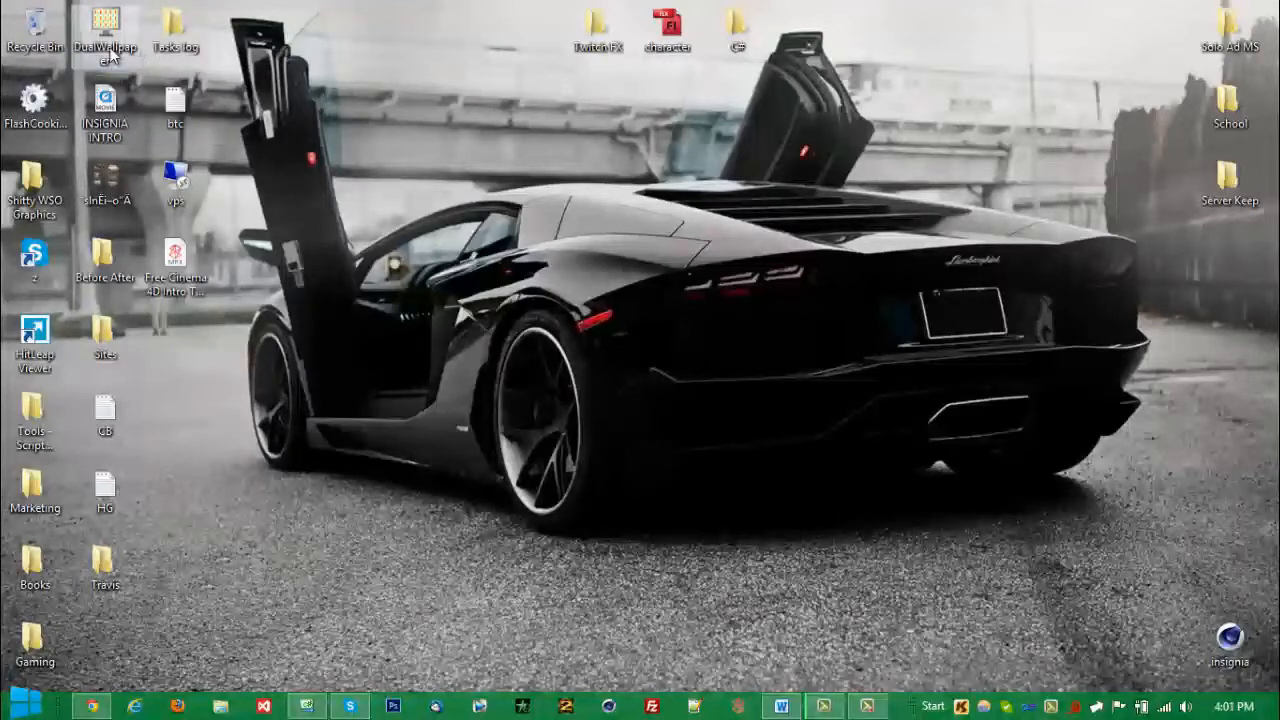
{"action": "double_click", "coordinate": [104, 30]}
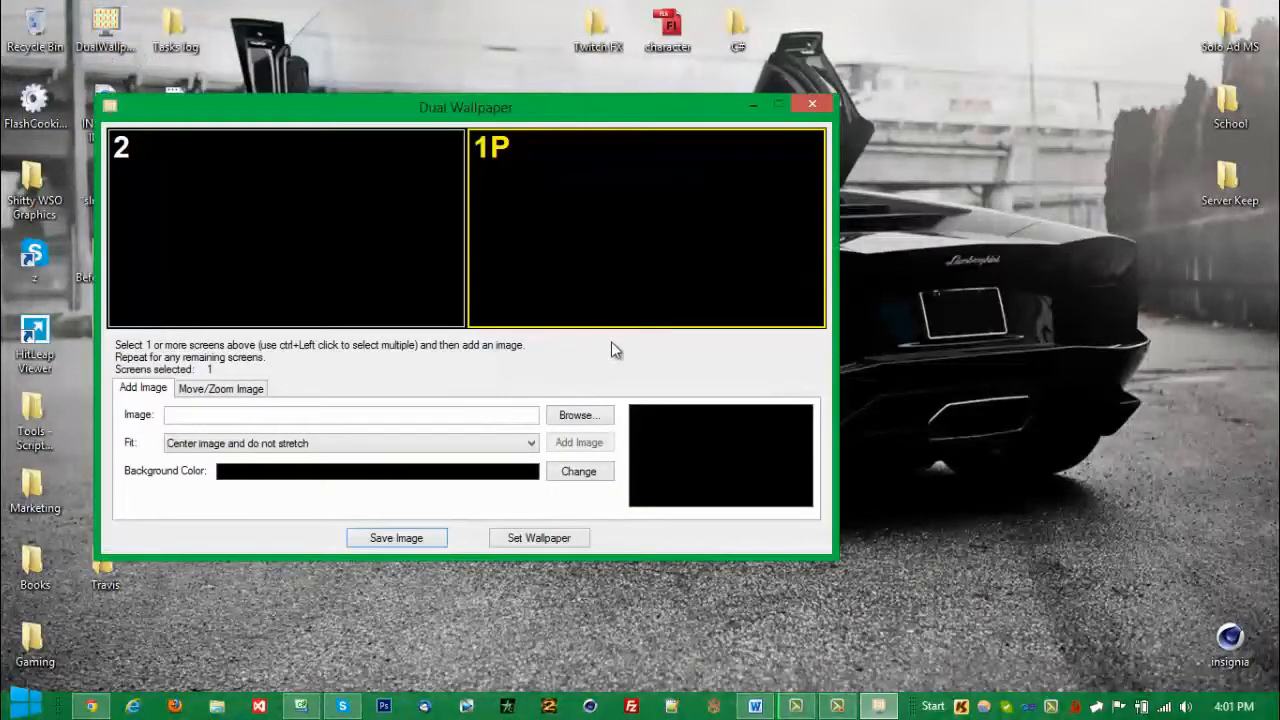
{"action": "left_click", "coordinate": [284, 228]}
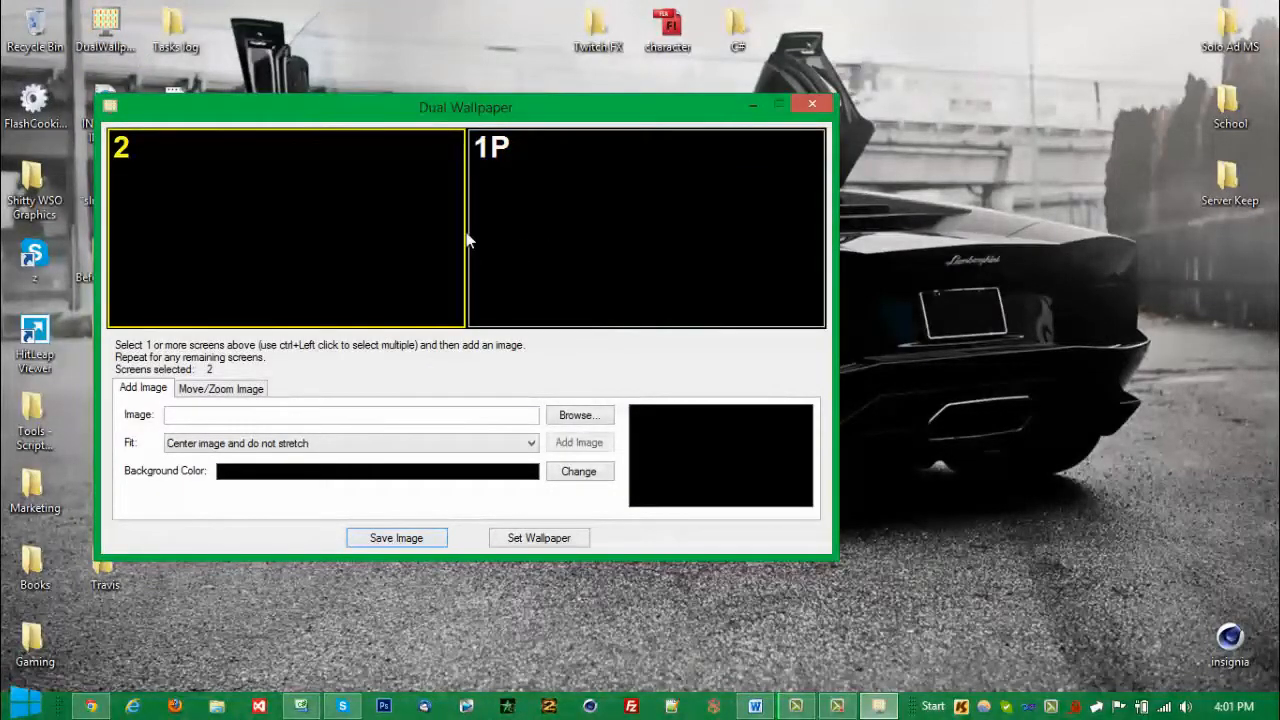
{"action": "mouse_move", "coordinate": [420, 260]}
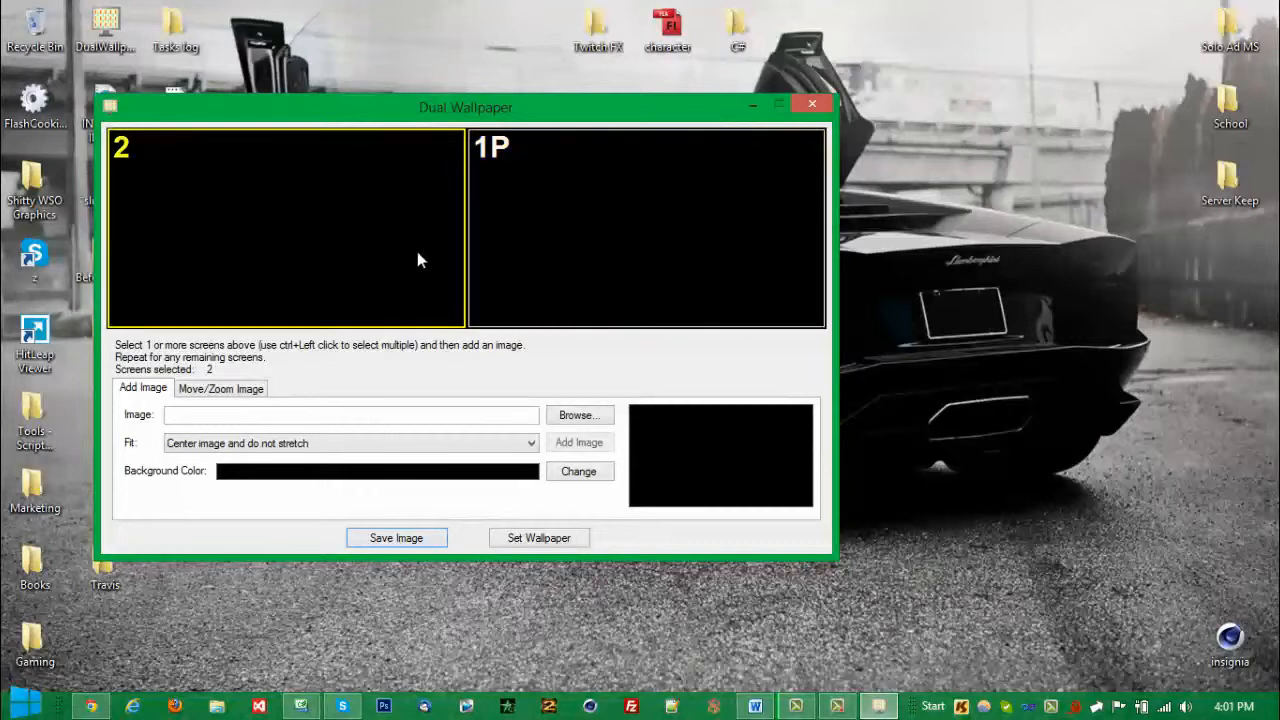
{"action": "mouse_move", "coordinate": [588, 198]}
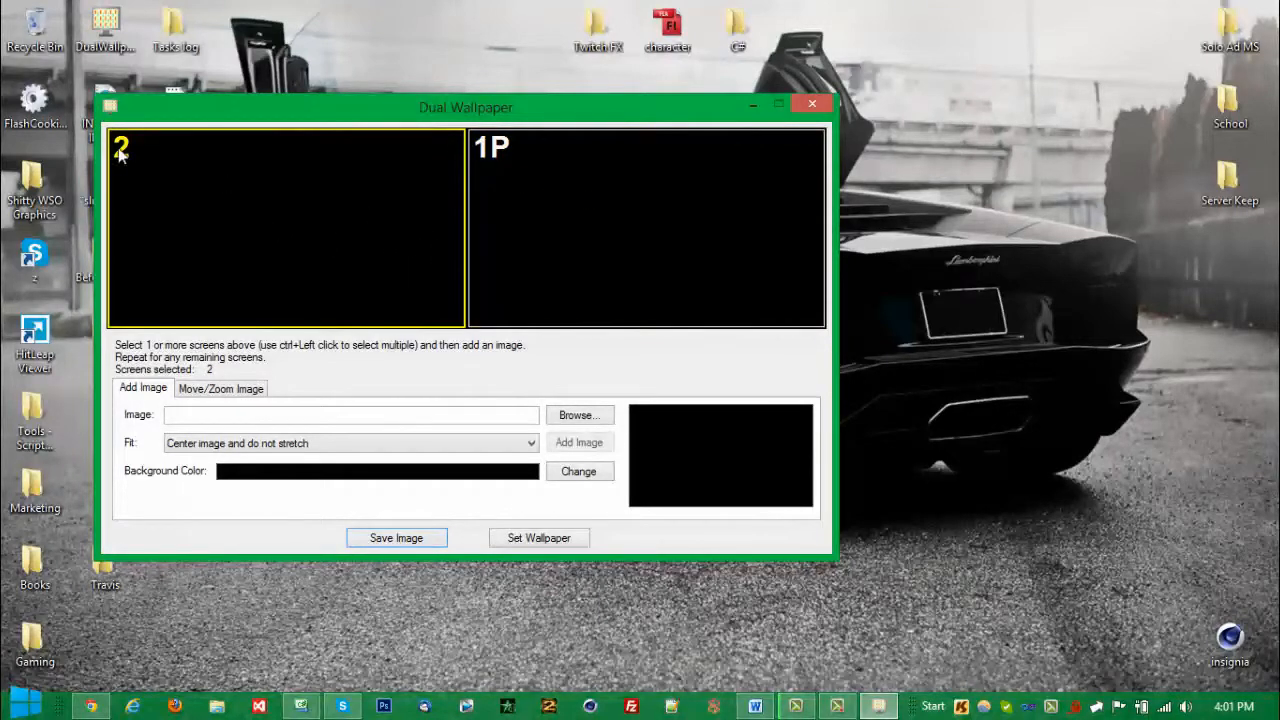
{"action": "left_click", "coordinate": [644, 228]}
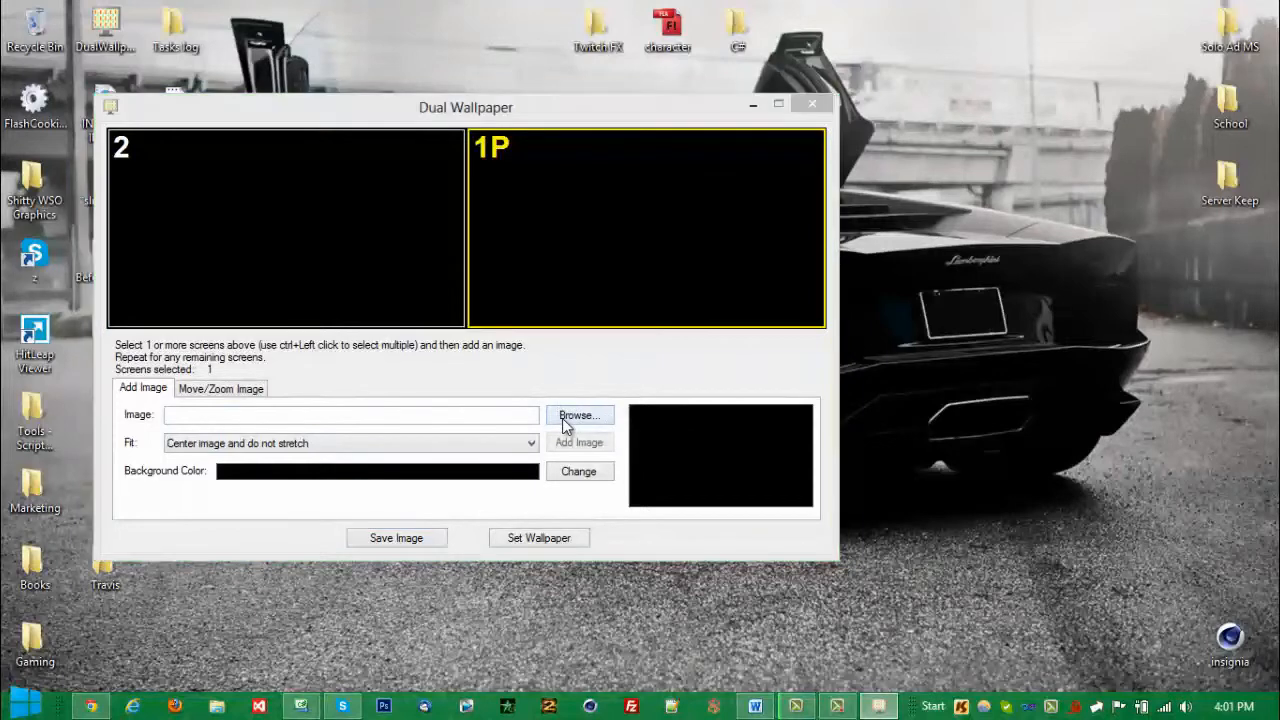
- Browse to the 'monitor 1' black car picture and add it to screen 1, centred without stretching
{"action": "left_click", "coordinate": [578, 414]}
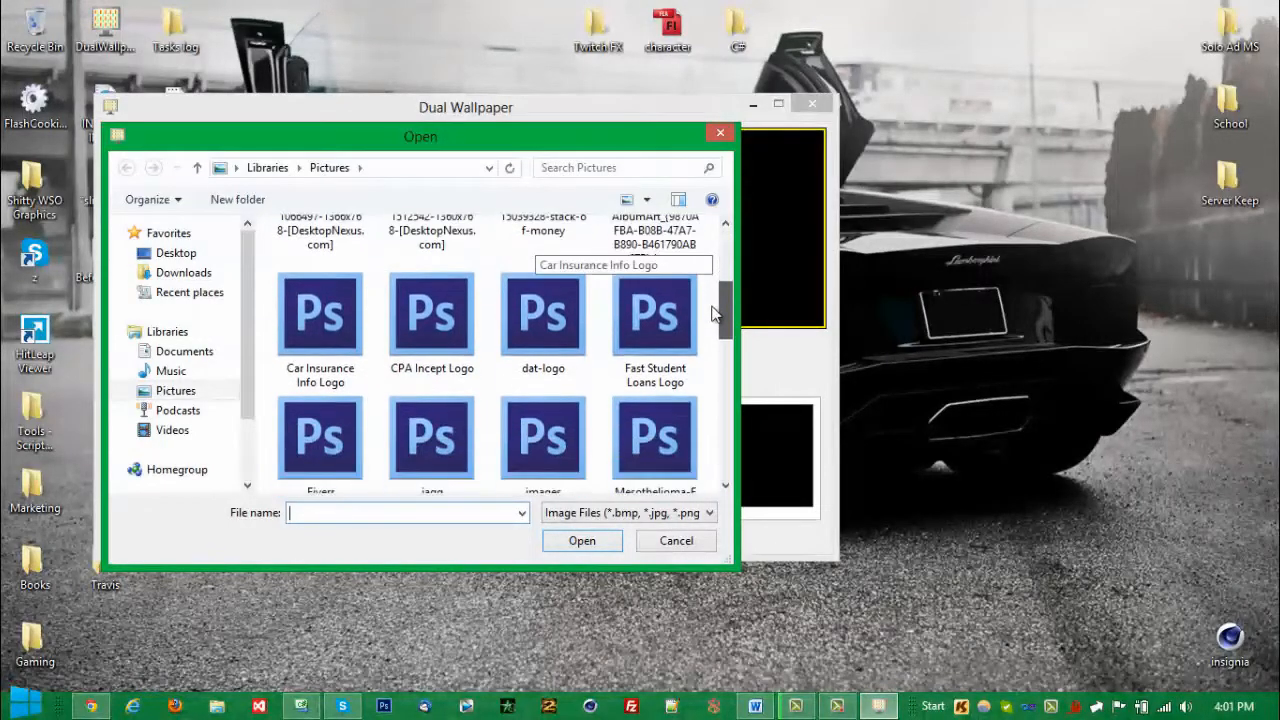
{"action": "scroll", "scroll_direction": "down", "scroll_amount": 3}
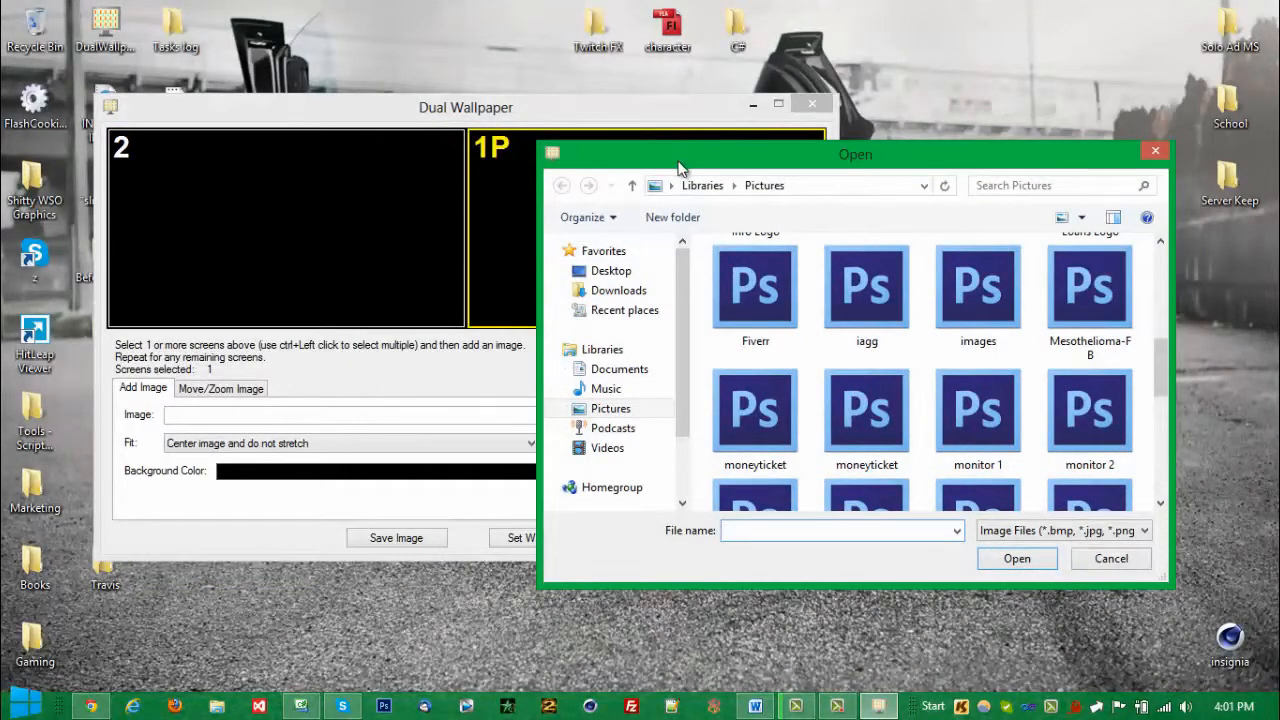
{"action": "left_click_drag", "start_coordinate": [856, 154], "coordinate": [796, 130]}
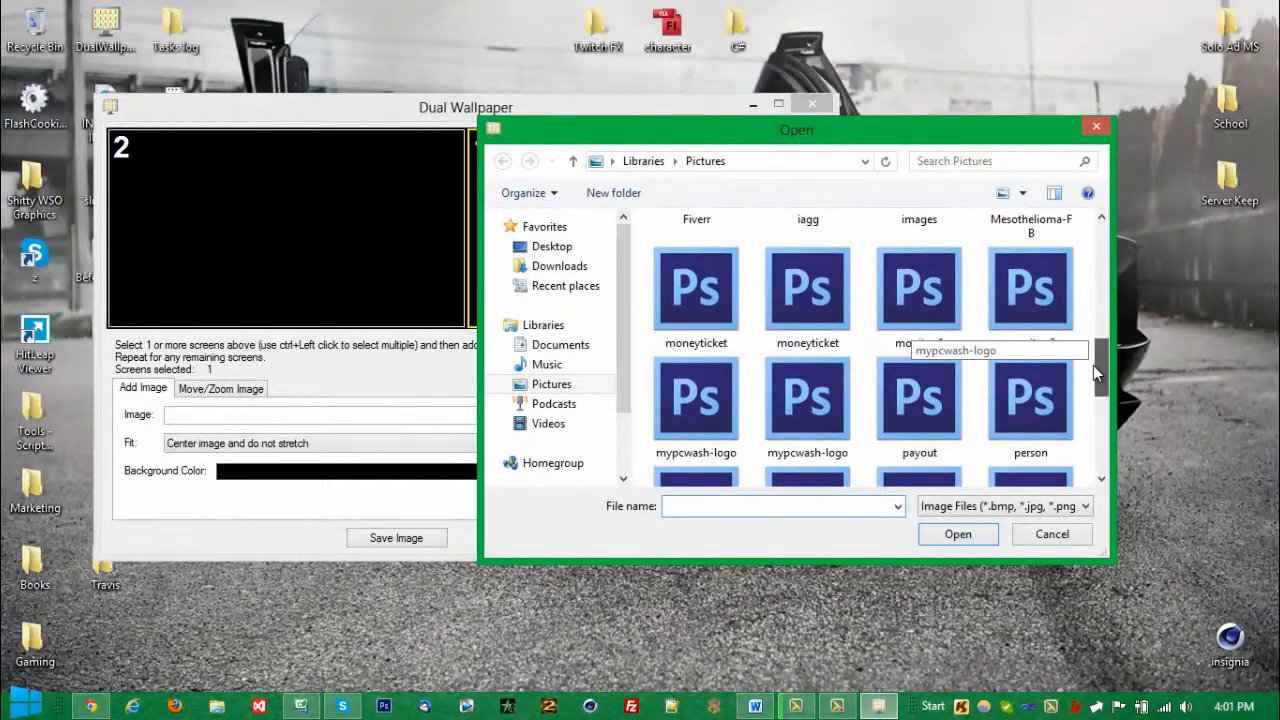
{"action": "left_click", "coordinate": [918, 290]}
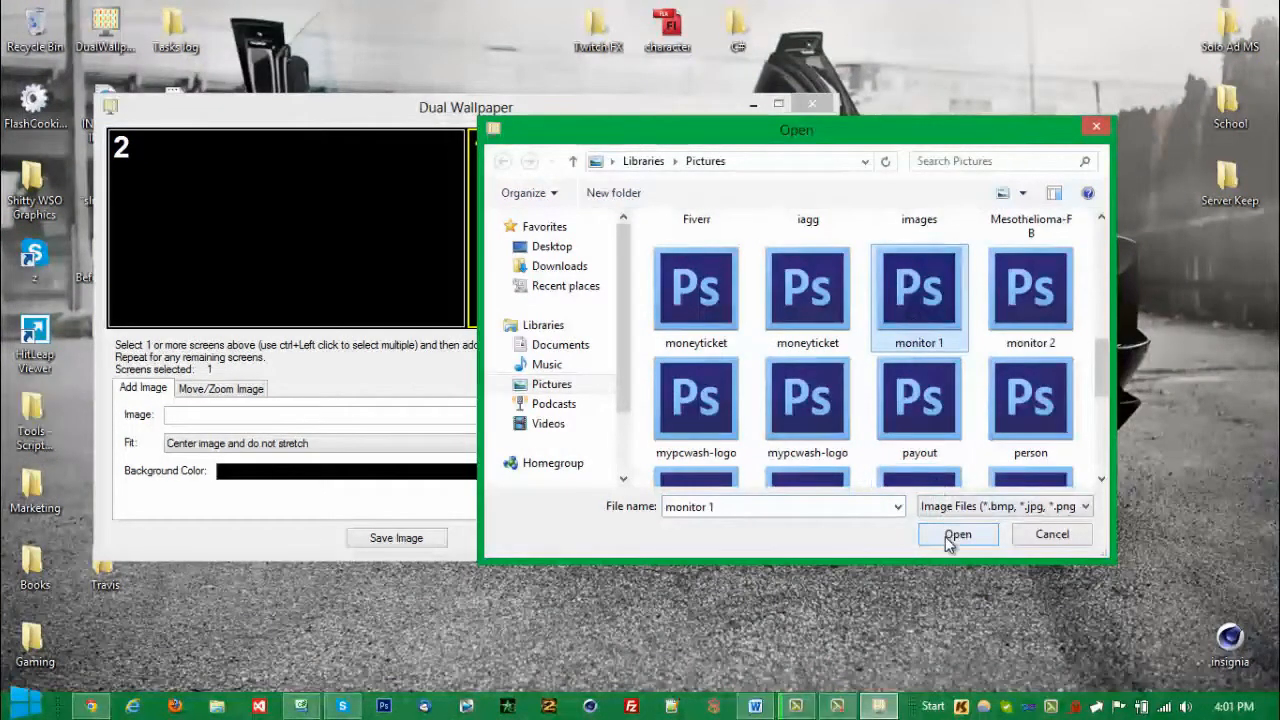
{"action": "left_click", "coordinate": [956, 534]}
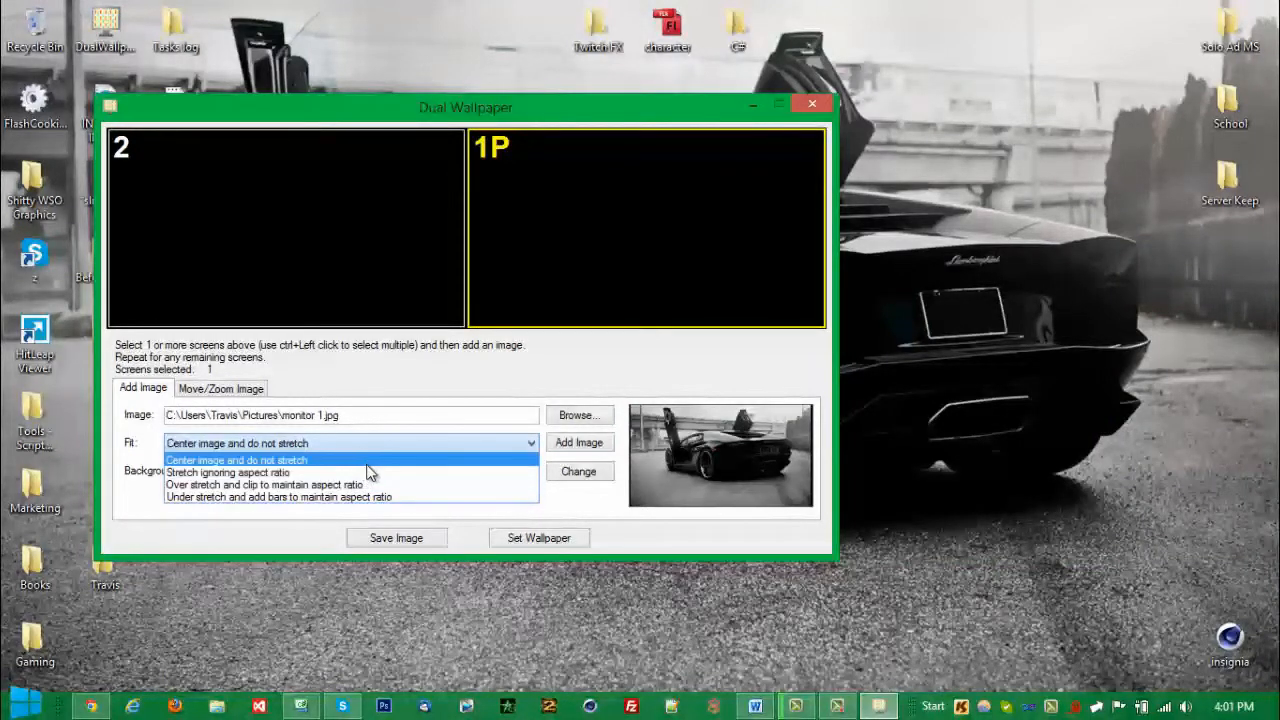
{"action": "left_click", "coordinate": [236, 444]}
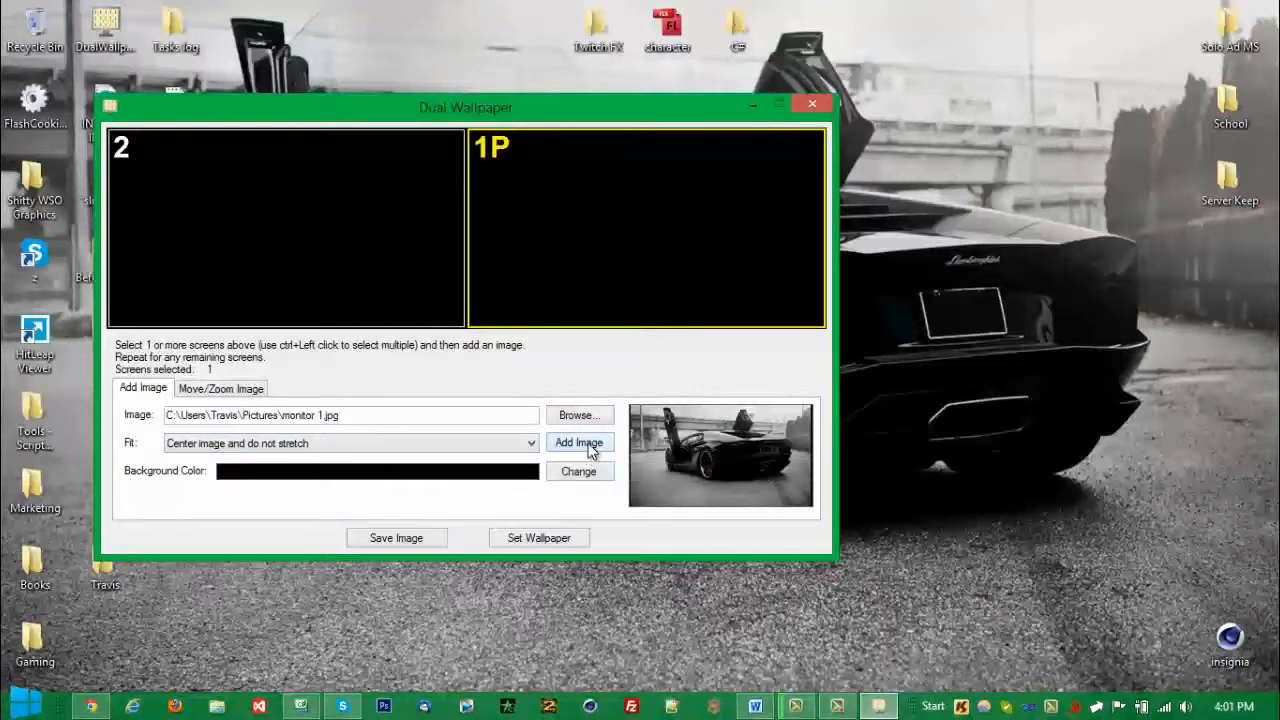
{"action": "left_click", "coordinate": [580, 442]}
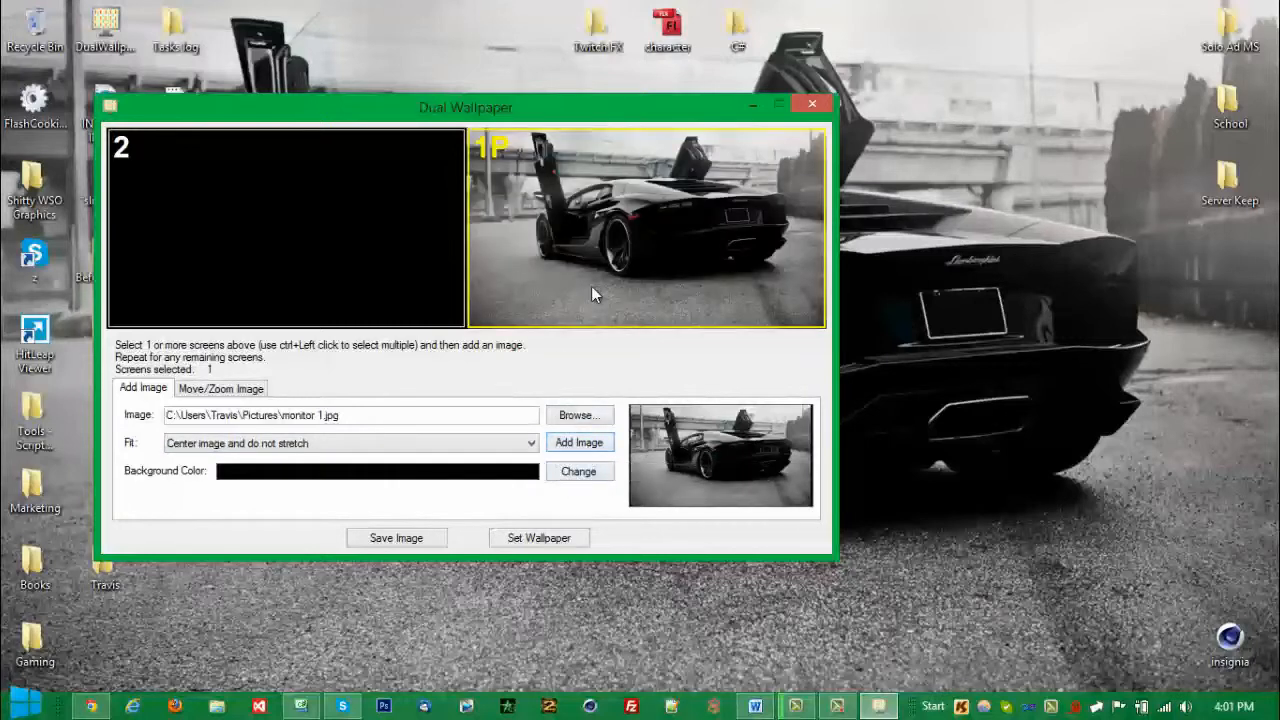
{"action": "mouse_move", "coordinate": [550, 184]}
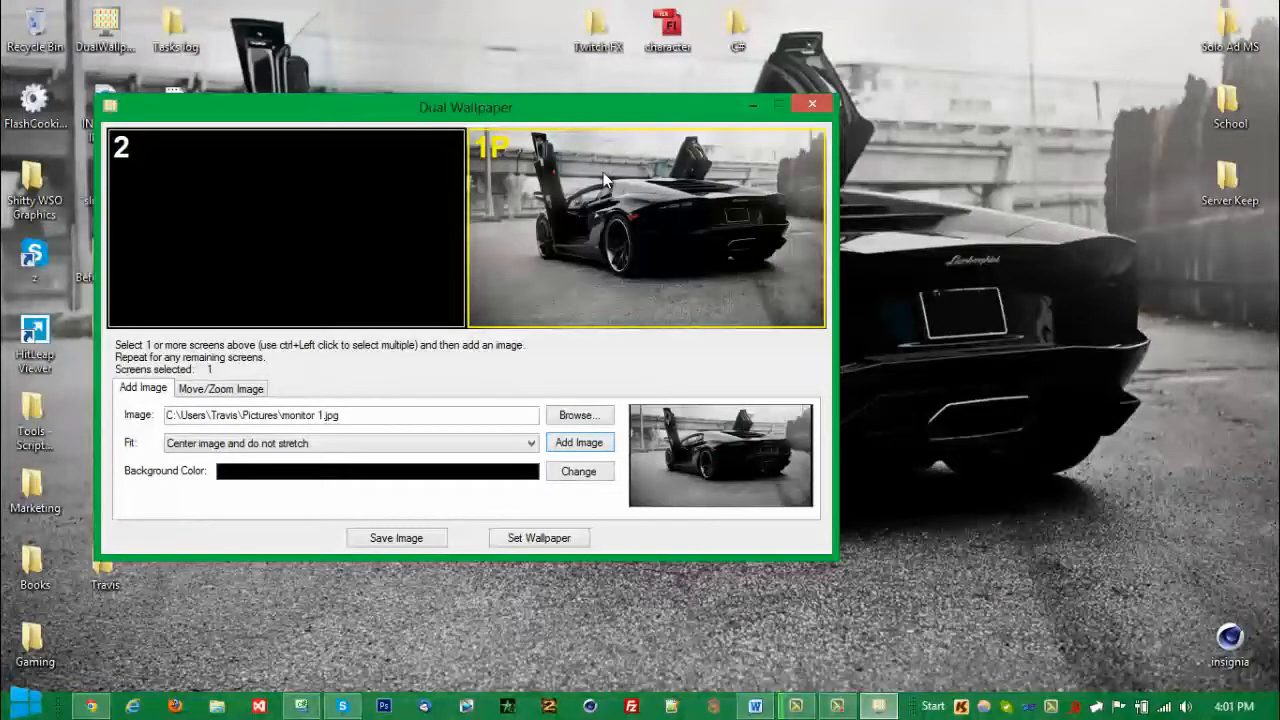
{"action": "mouse_move", "coordinate": [528, 500]}
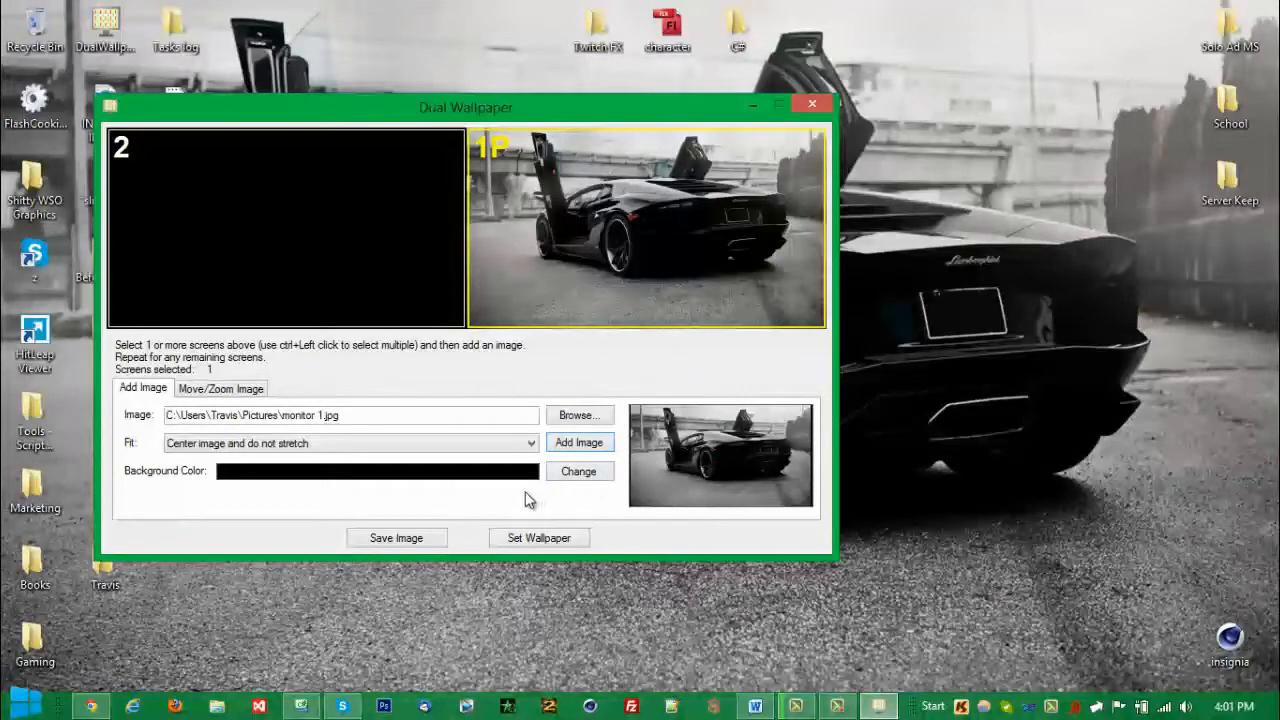
- Select screen 2, browse to 'monitor 2.jpg' orange car and add it centred without stretching
{"action": "left_click", "coordinate": [284, 228]}
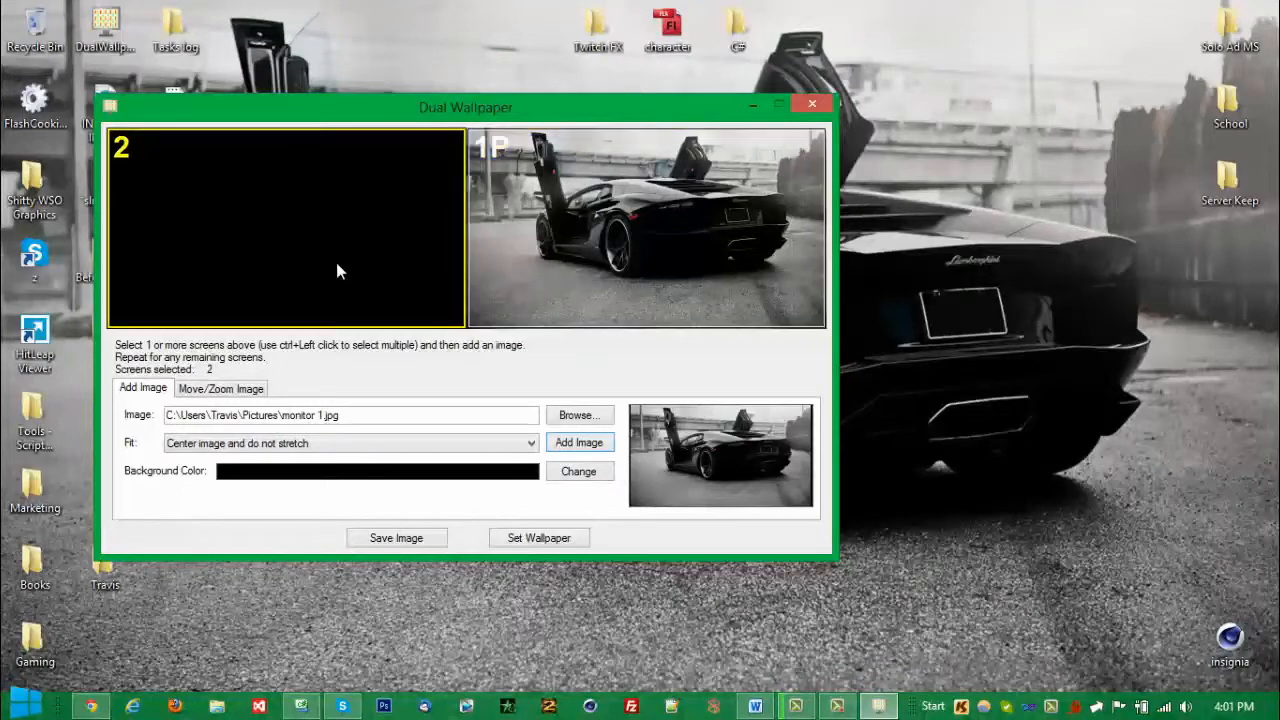
{"action": "left_click", "coordinate": [578, 414]}
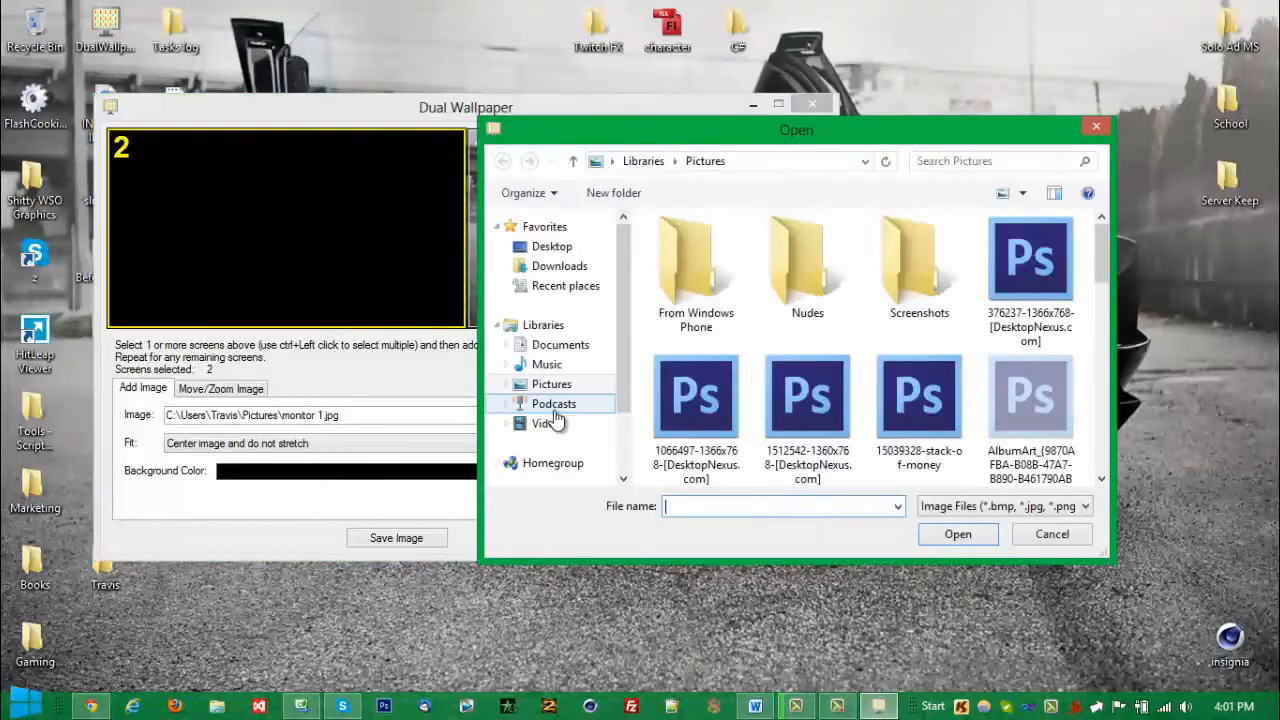
{"action": "scroll", "scroll_direction": "down", "scroll_amount": 3}
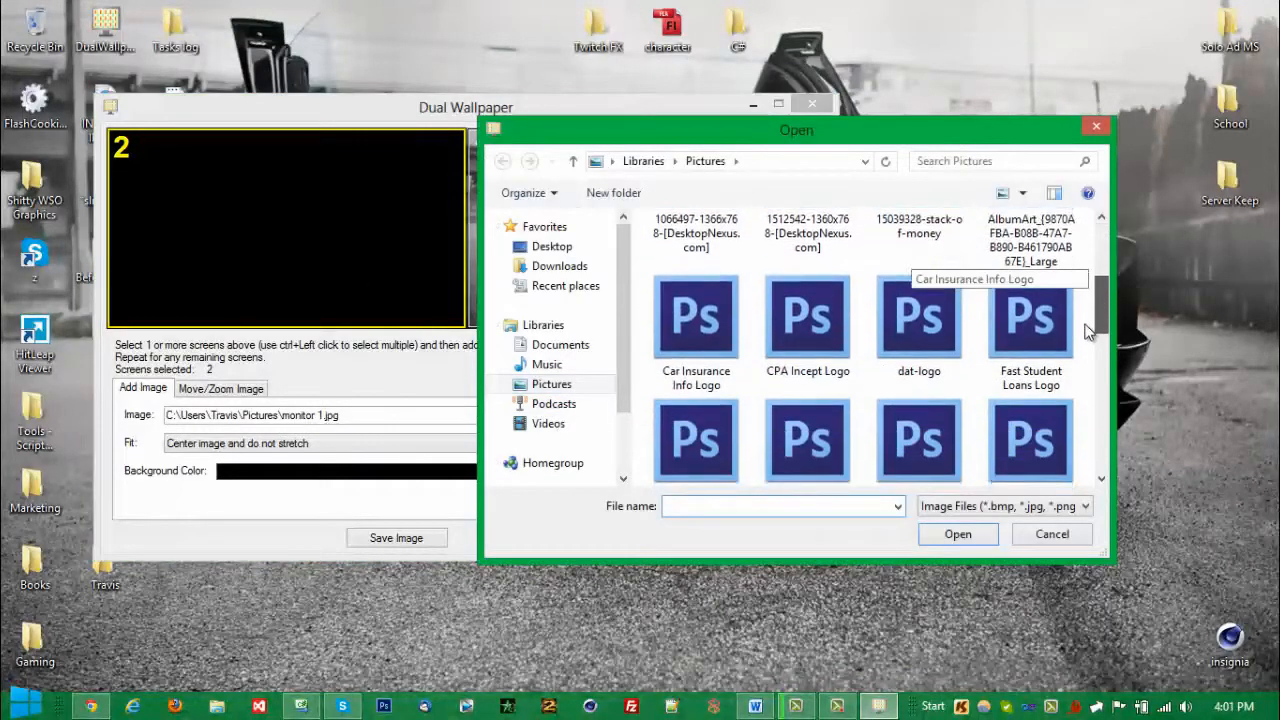
{"action": "scroll", "scroll_direction": "down", "scroll_amount": 3}
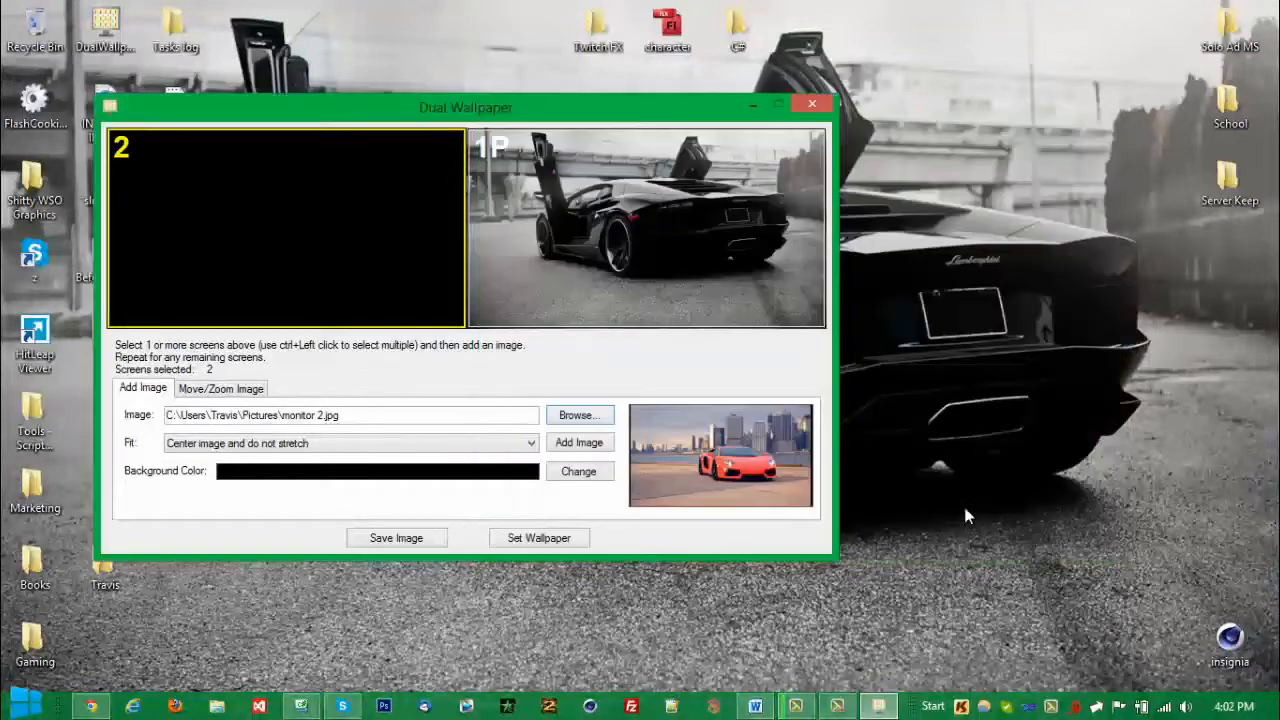
{"action": "left_click", "coordinate": [350, 444]}
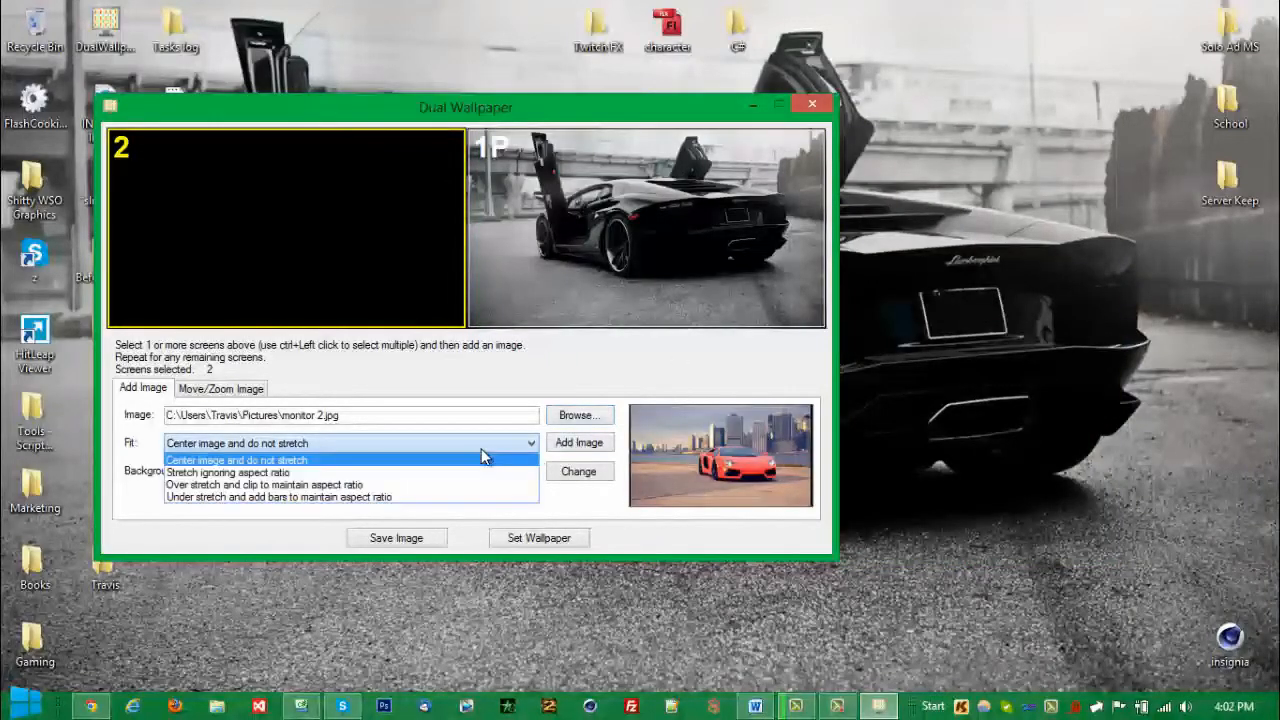
{"action": "mouse_move", "coordinate": [484, 488]}
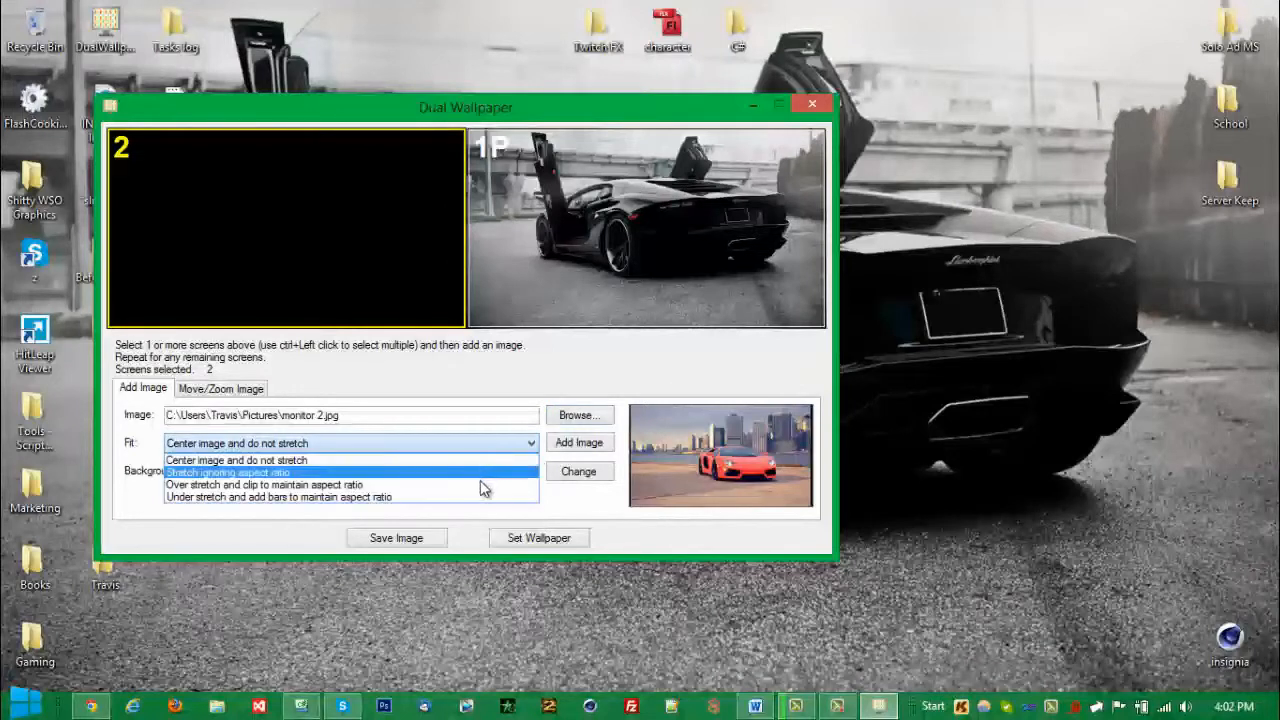
{"action": "mouse_move", "coordinate": [458, 480]}
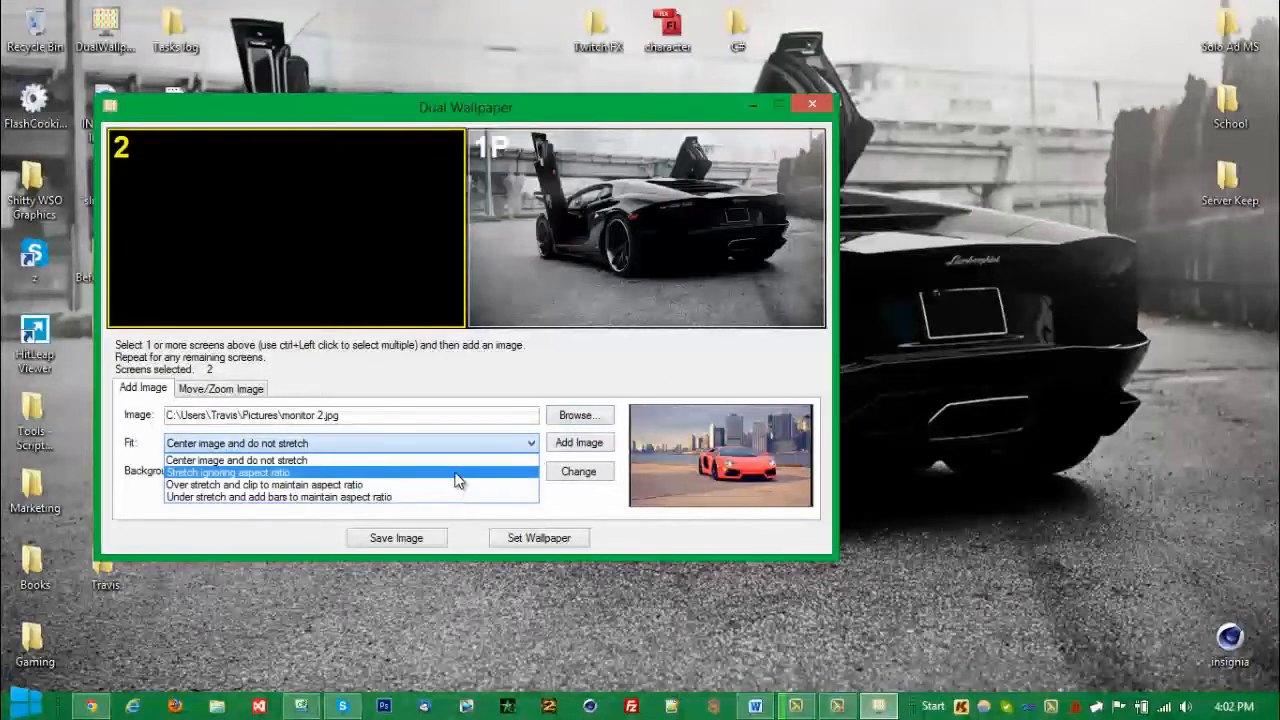
{"action": "left_click", "coordinate": [236, 444]}
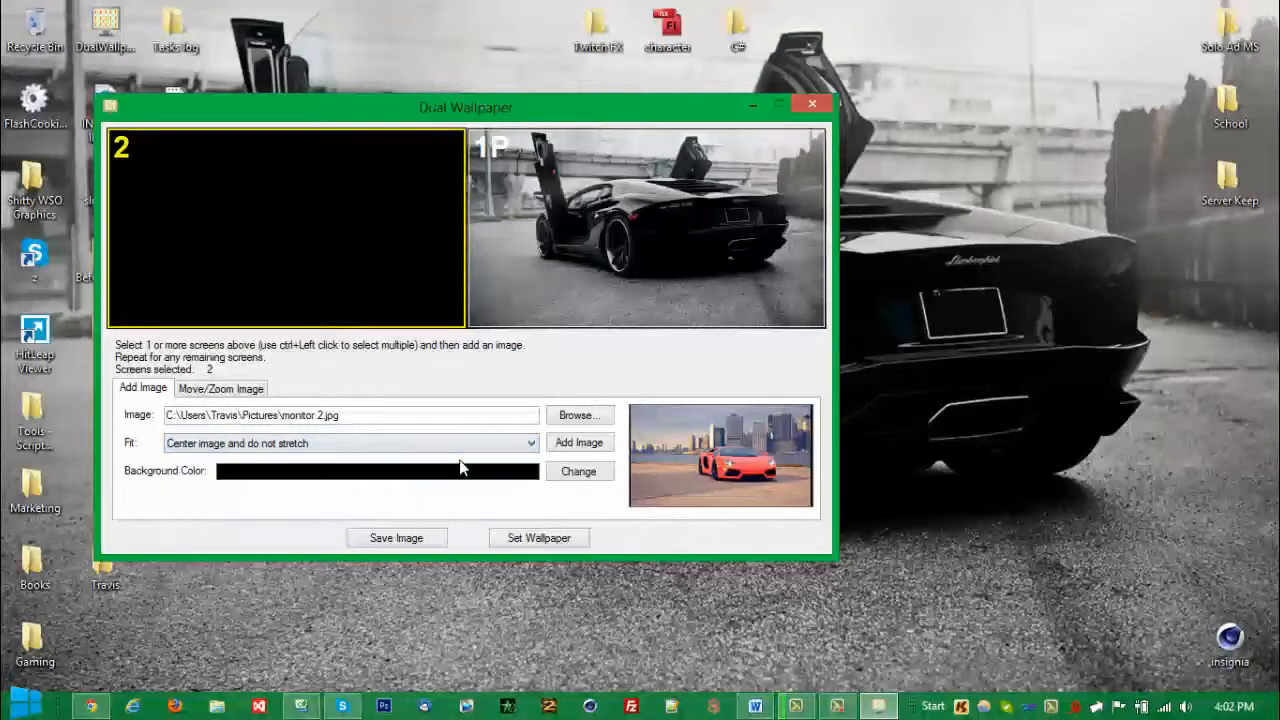
{"action": "left_click", "coordinate": [578, 442]}
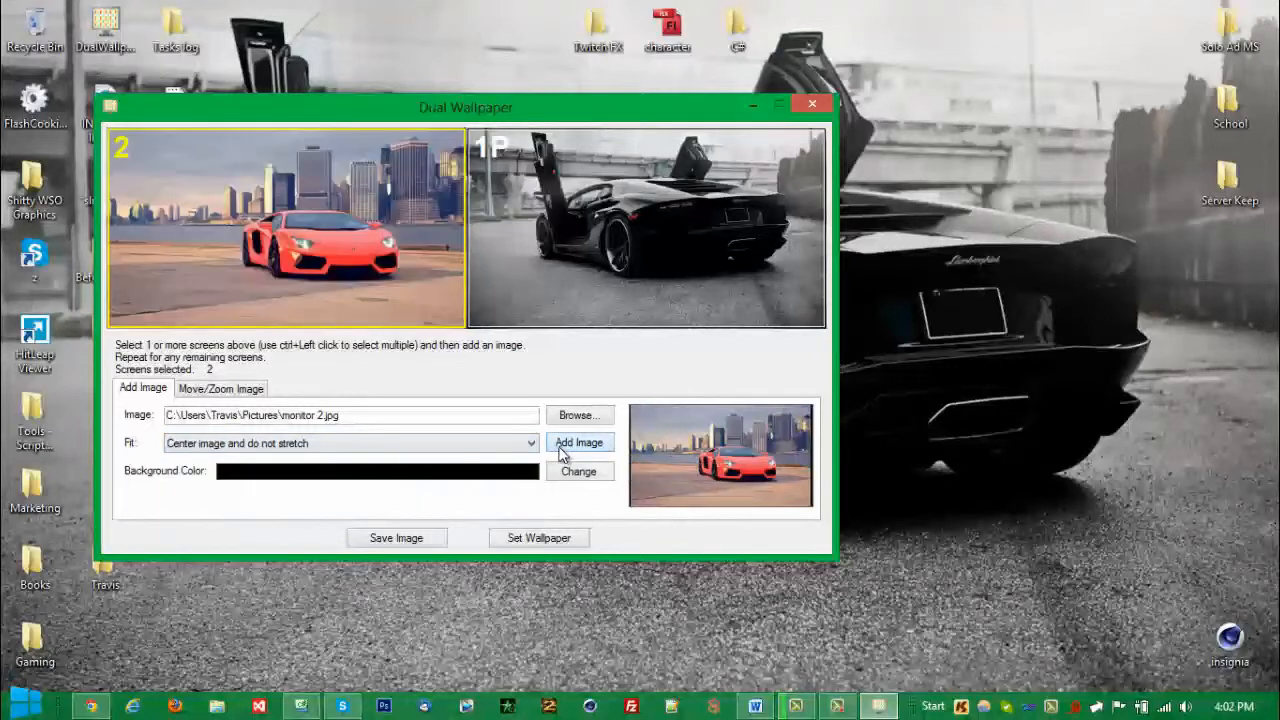
{"action": "left_click", "coordinate": [538, 536]}
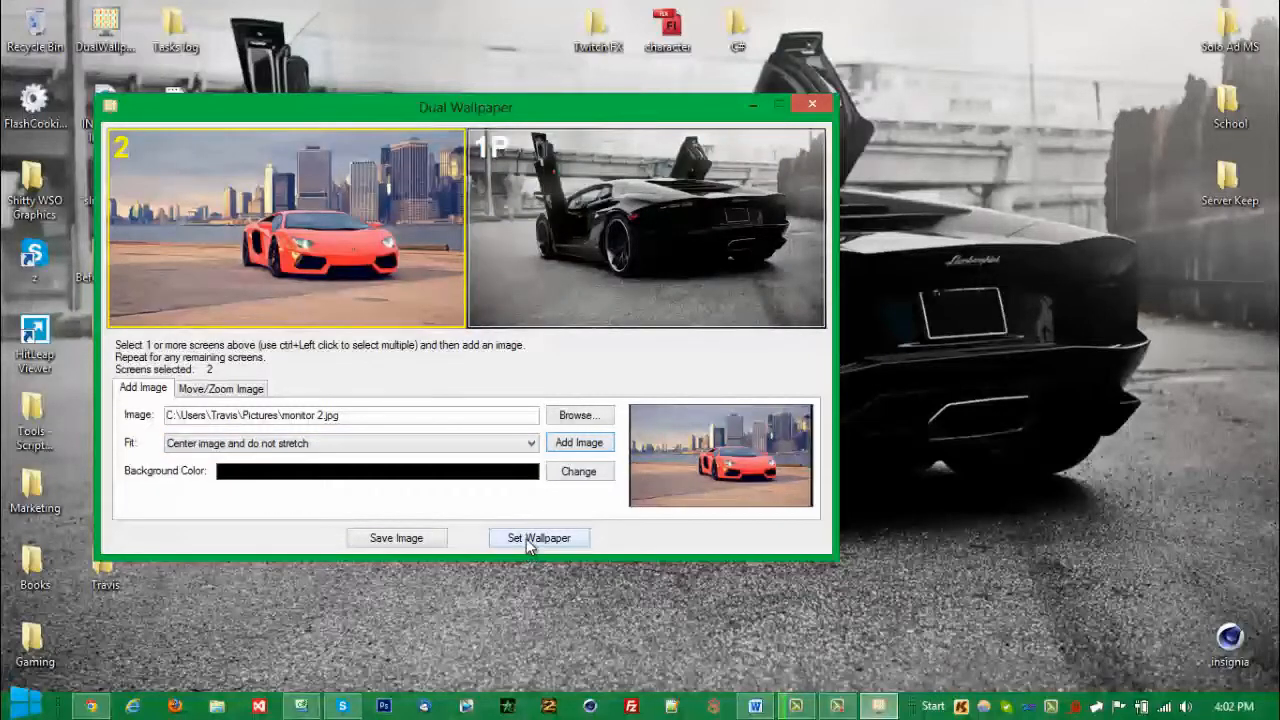
- Set the two-car layout as the desktop wallpaper and check both screen previews
{"action": "left_click", "coordinate": [538, 538]}
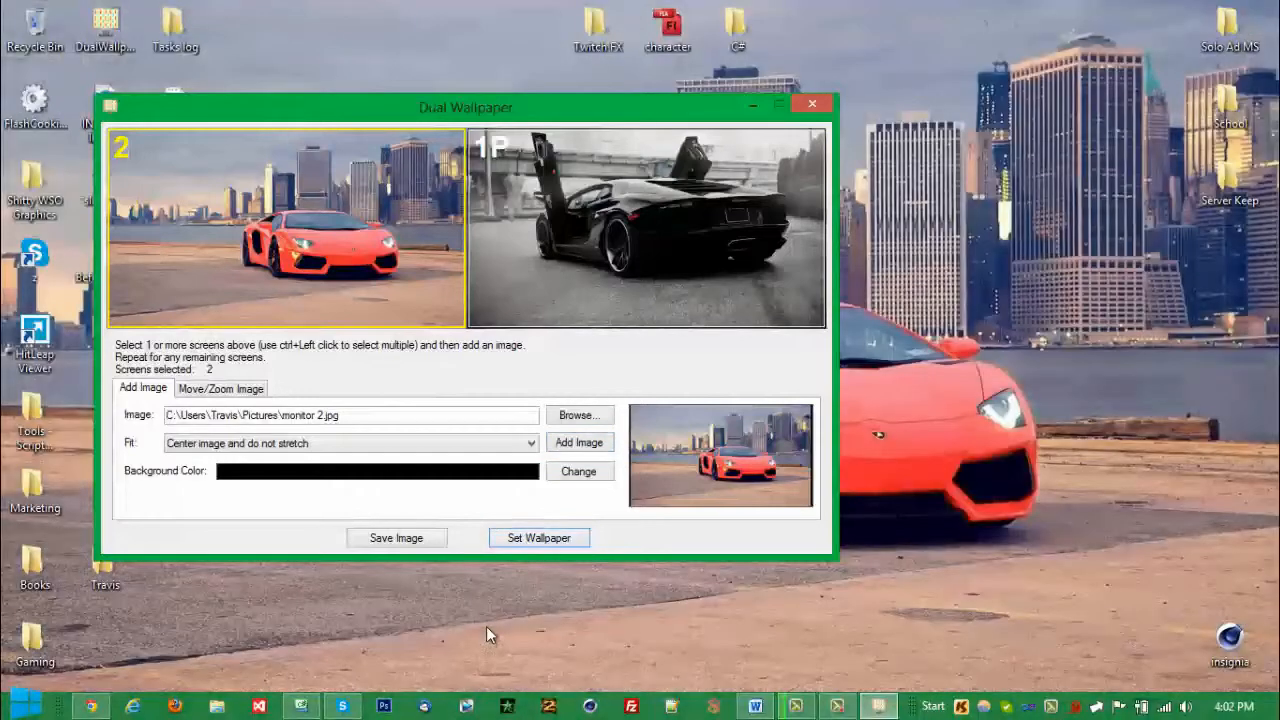
{"action": "mouse_move", "coordinate": [650, 114]}
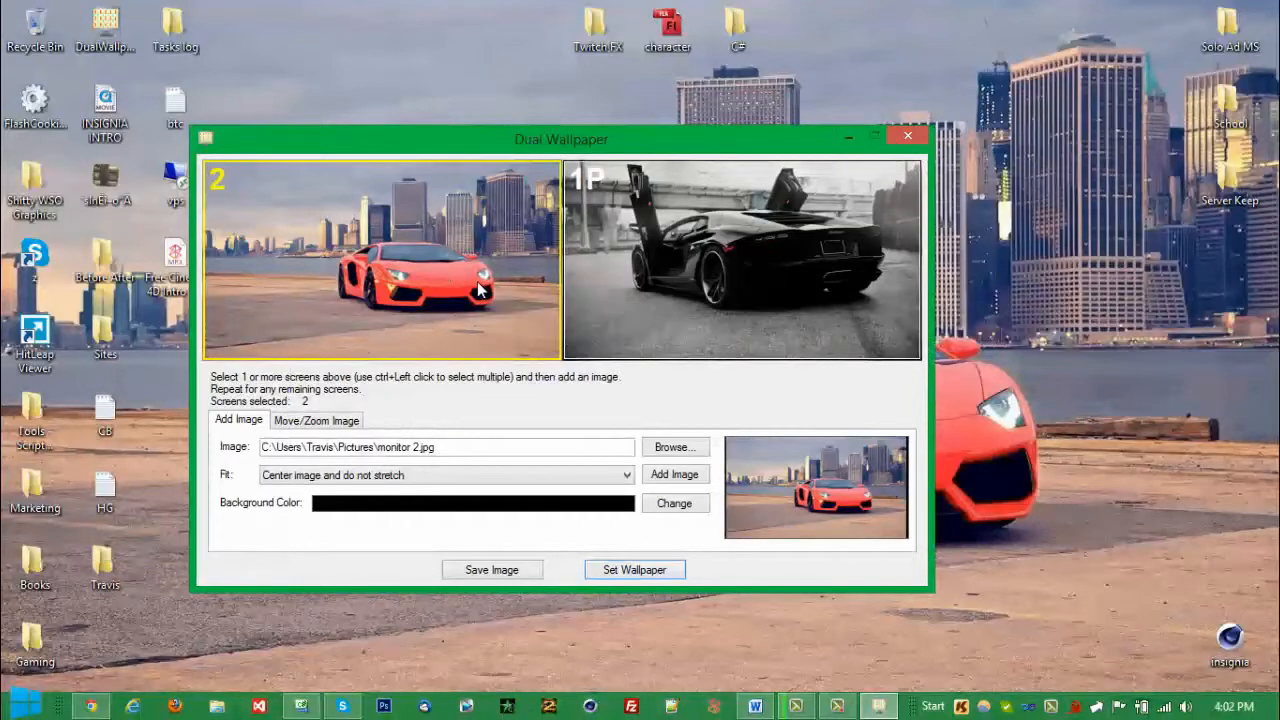
{"action": "mouse_move", "coordinate": [560, 184]}
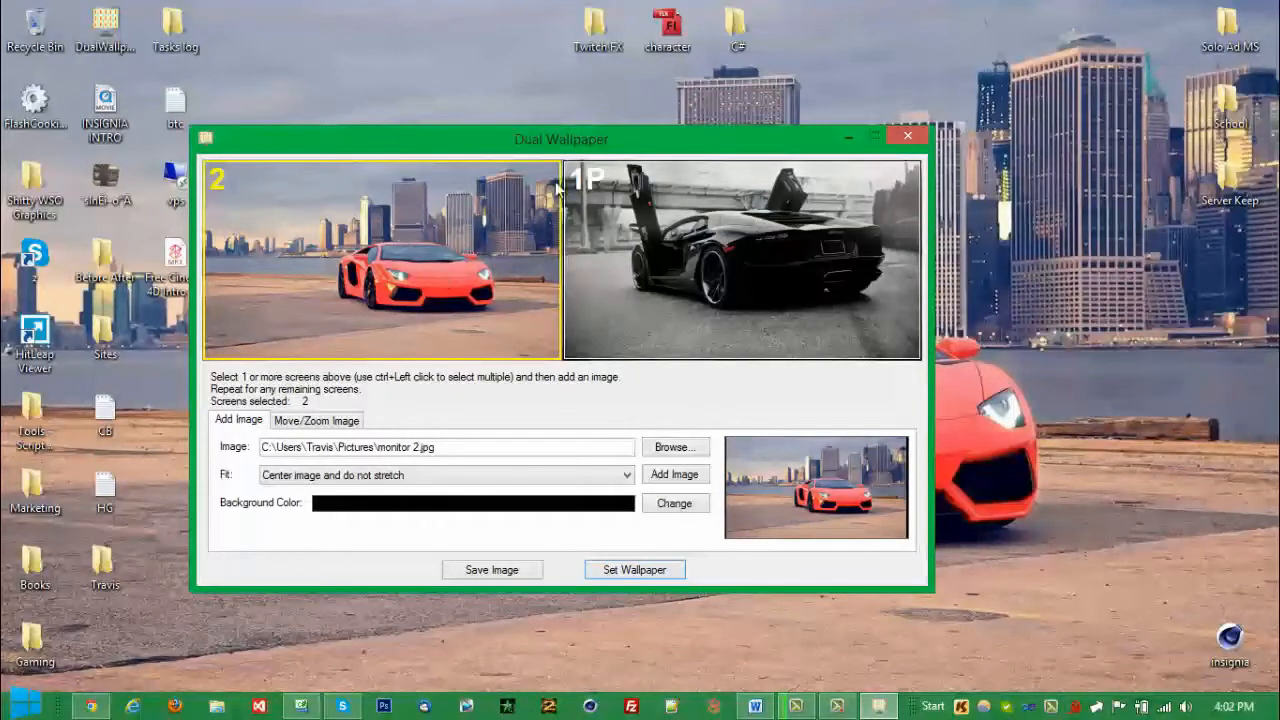
{"action": "mouse_move", "coordinate": [500, 240]}
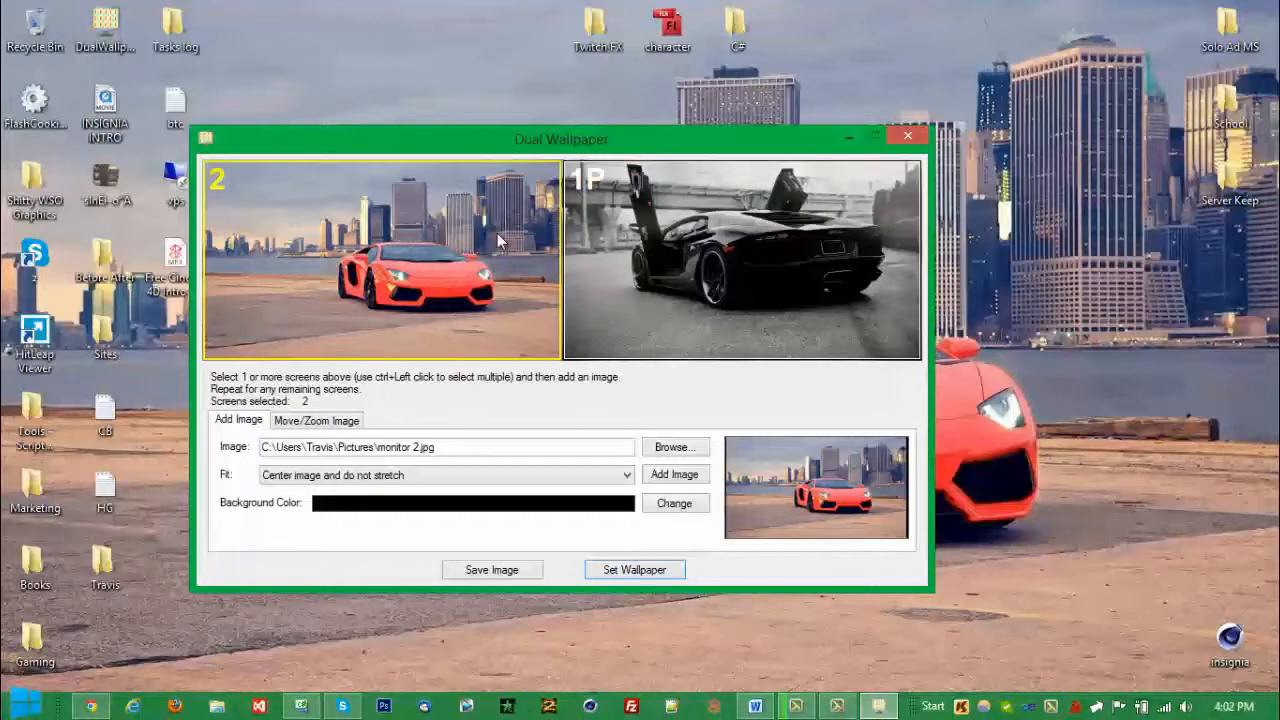
{"action": "mouse_move", "coordinate": [368, 280]}
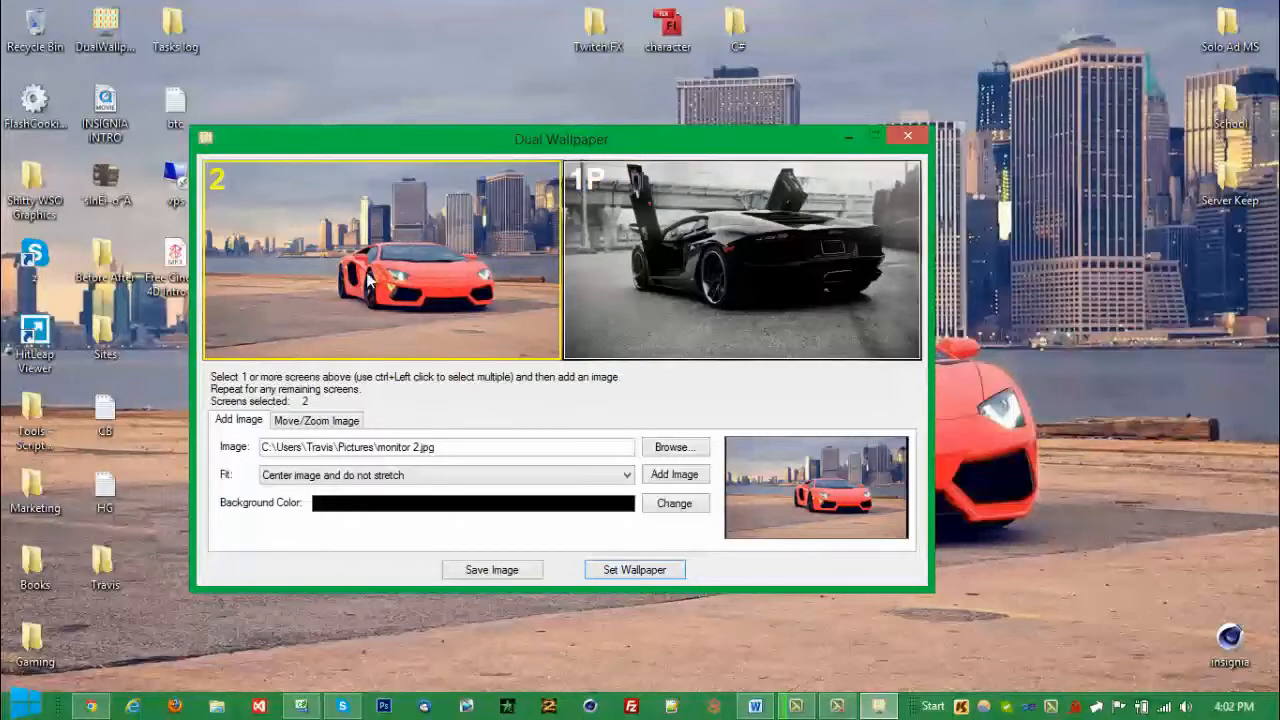
{"action": "left_click", "coordinate": [744, 258]}
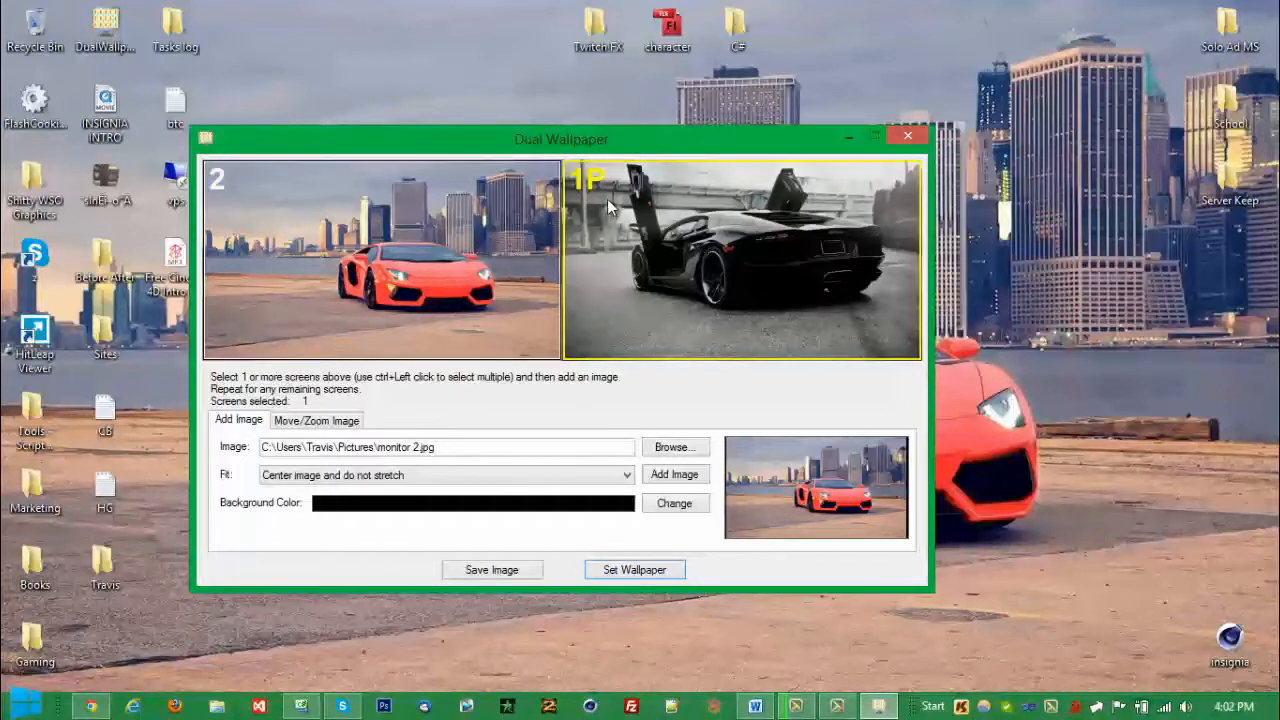
{"action": "left_click", "coordinate": [380, 258]}
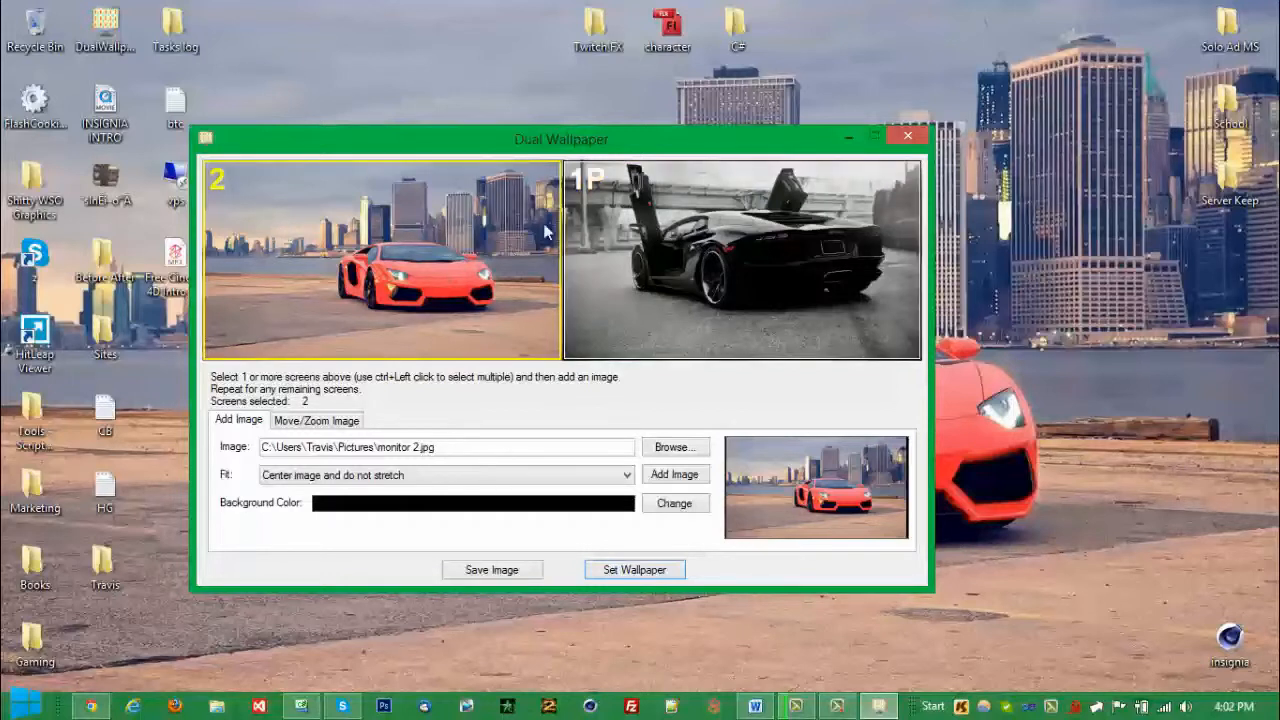
{"action": "mouse_move", "coordinate": [508, 236]}
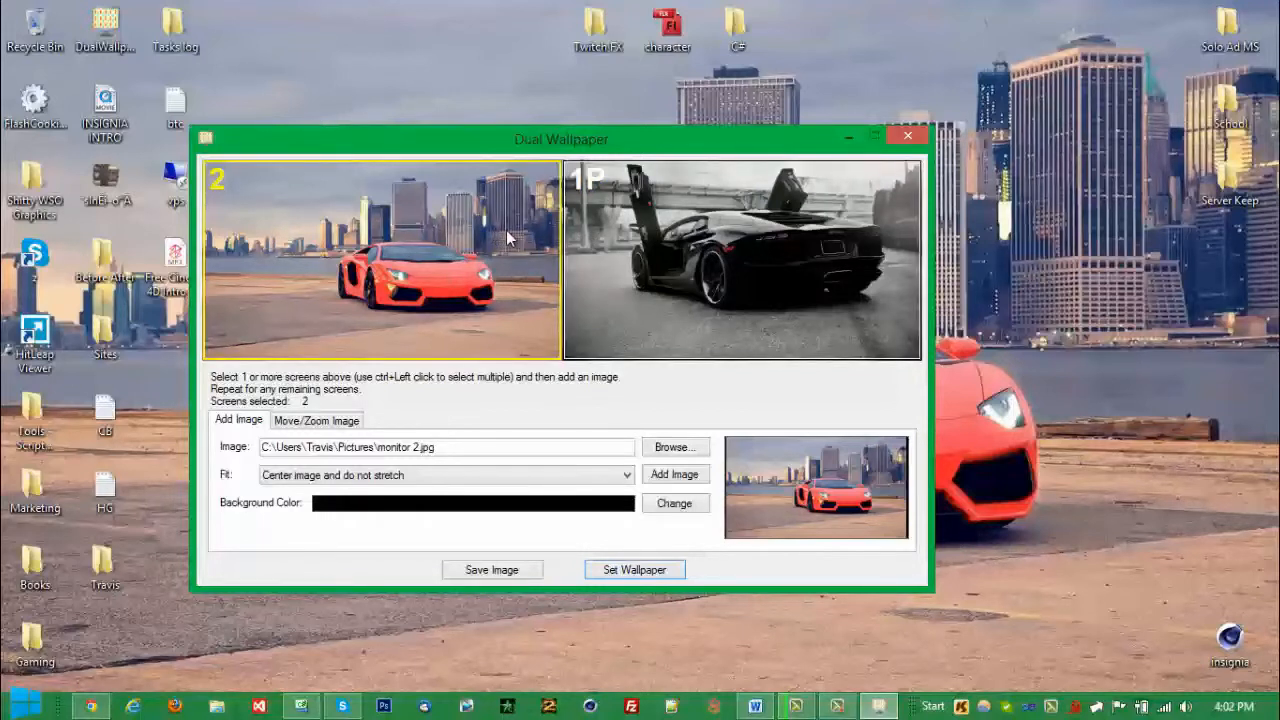
{"action": "mouse_move", "coordinate": [510, 222]}
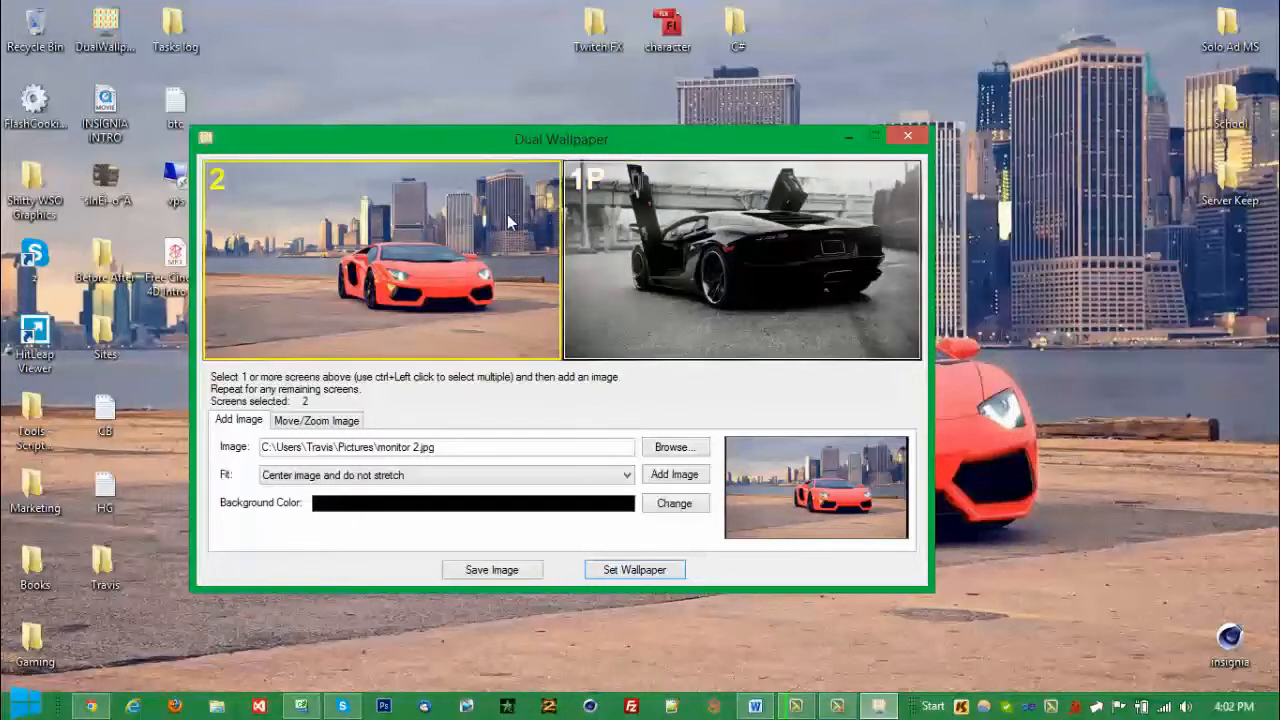
{"action": "mouse_move", "coordinate": [600, 244]}
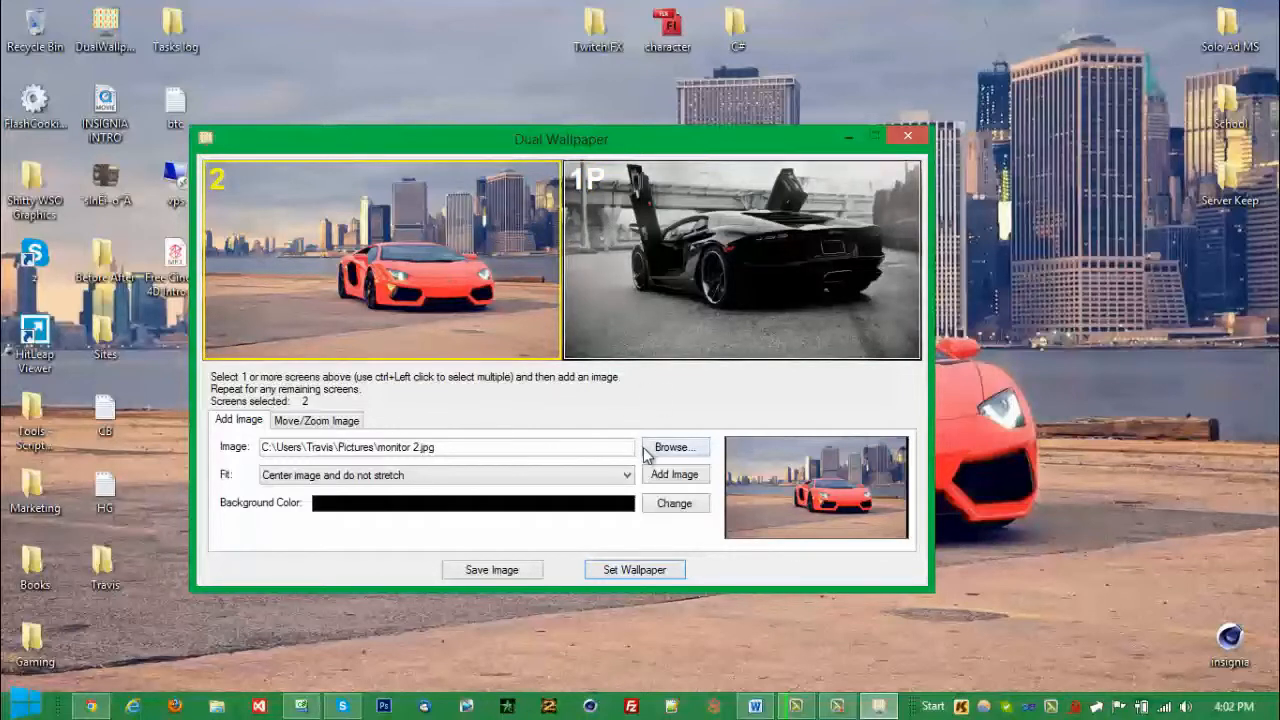
{"action": "mouse_move", "coordinate": [674, 448]}
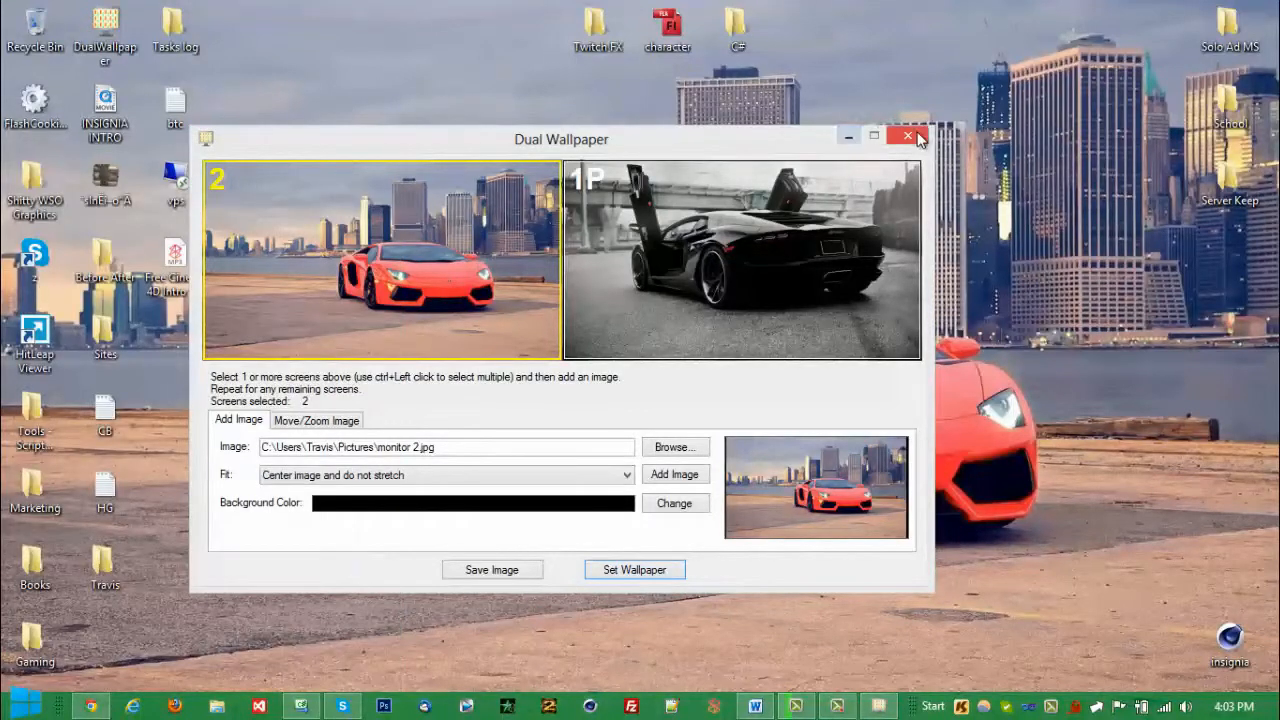
{"action": "mouse_move", "coordinate": [866, 280]}
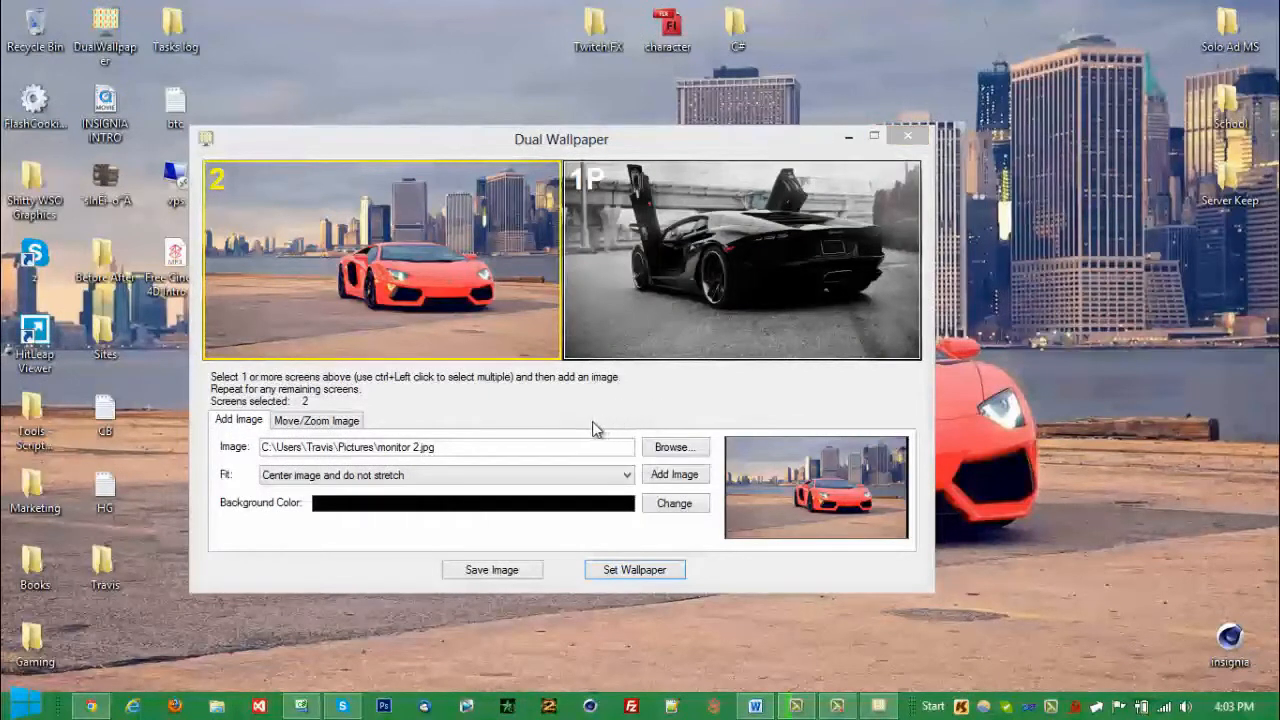
{"action": "mouse_move", "coordinate": [878, 156]}
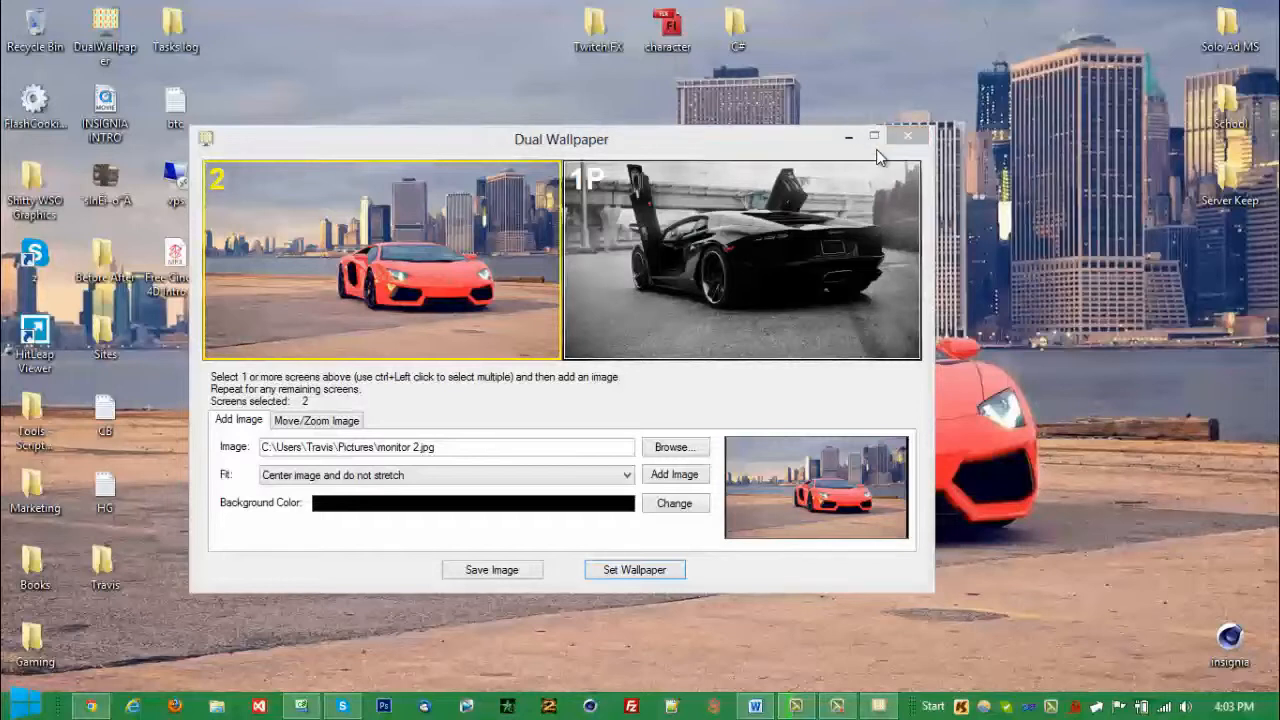
{"action": "left_click", "coordinate": [742, 258]}
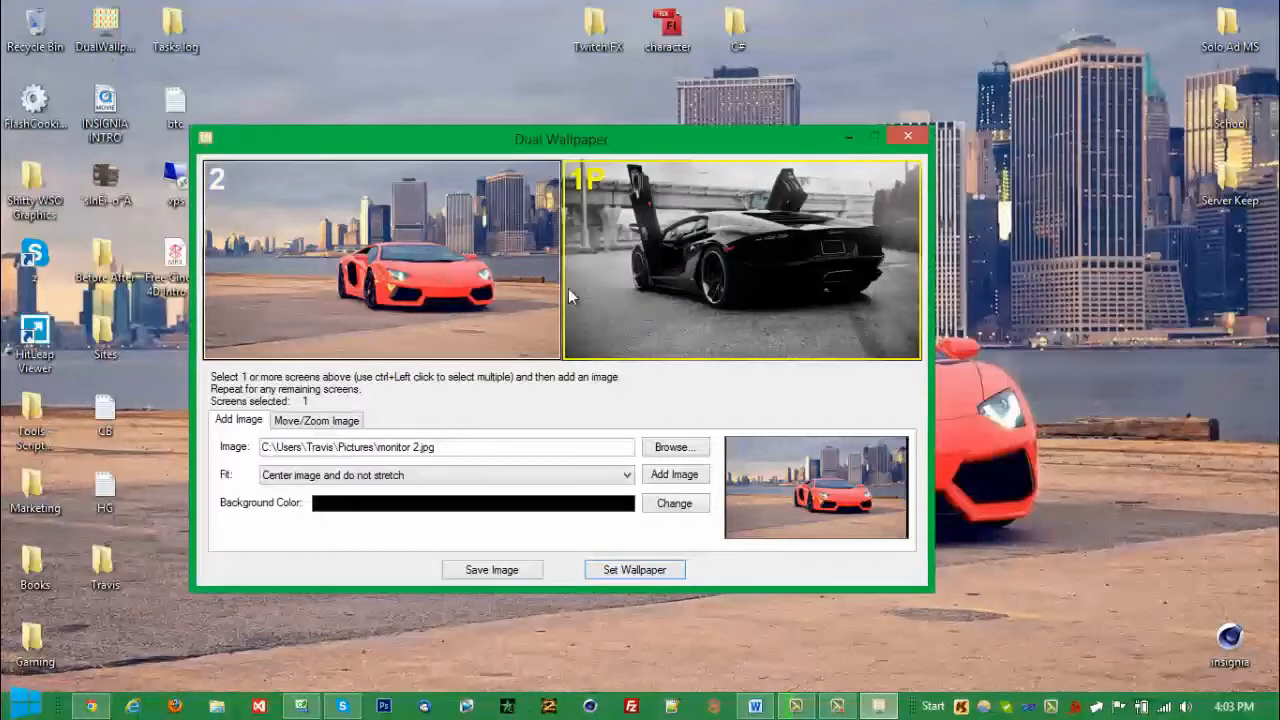
{"action": "left_click", "coordinate": [384, 258]}
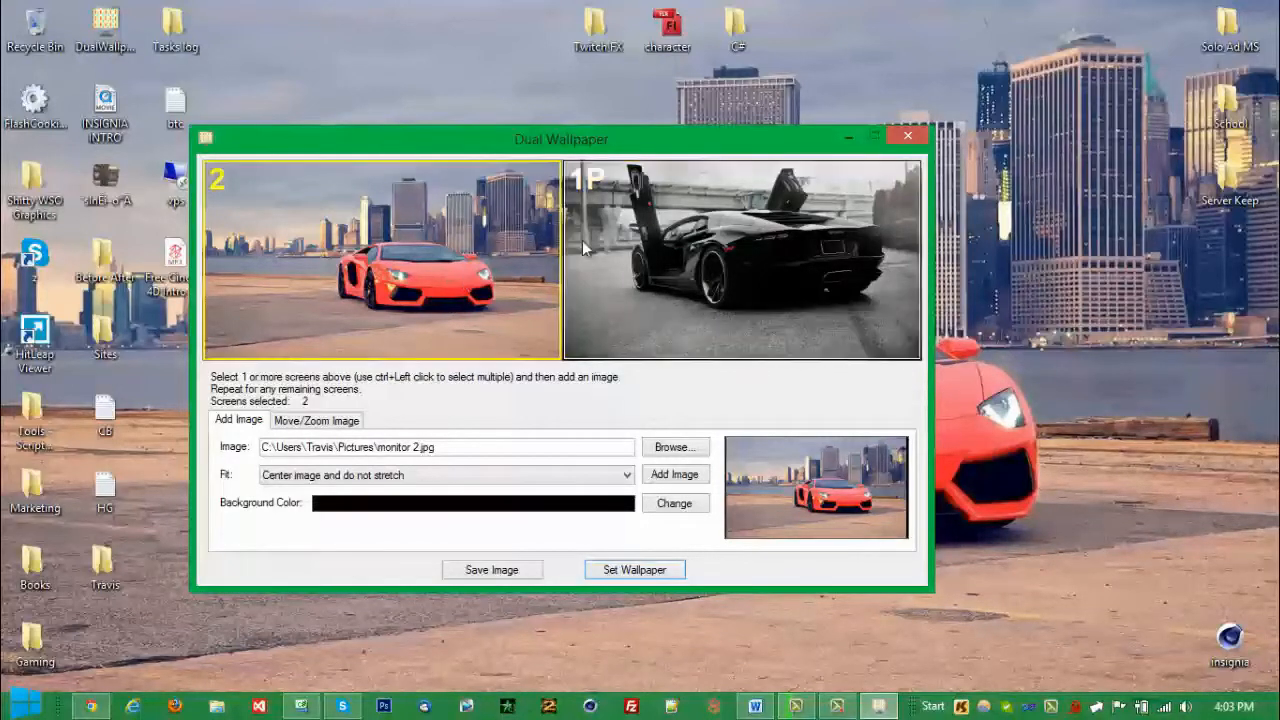
{"action": "mouse_move", "coordinate": [576, 252]}
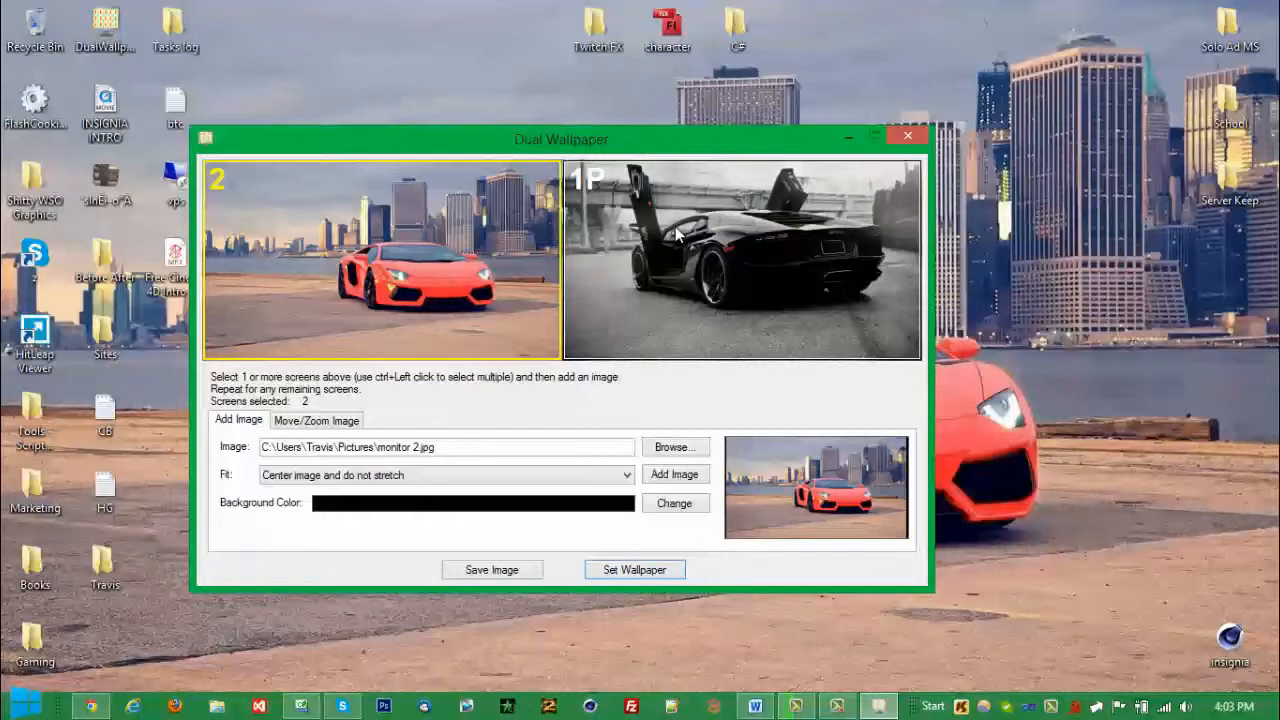
{"action": "mouse_move", "coordinate": [730, 112]}
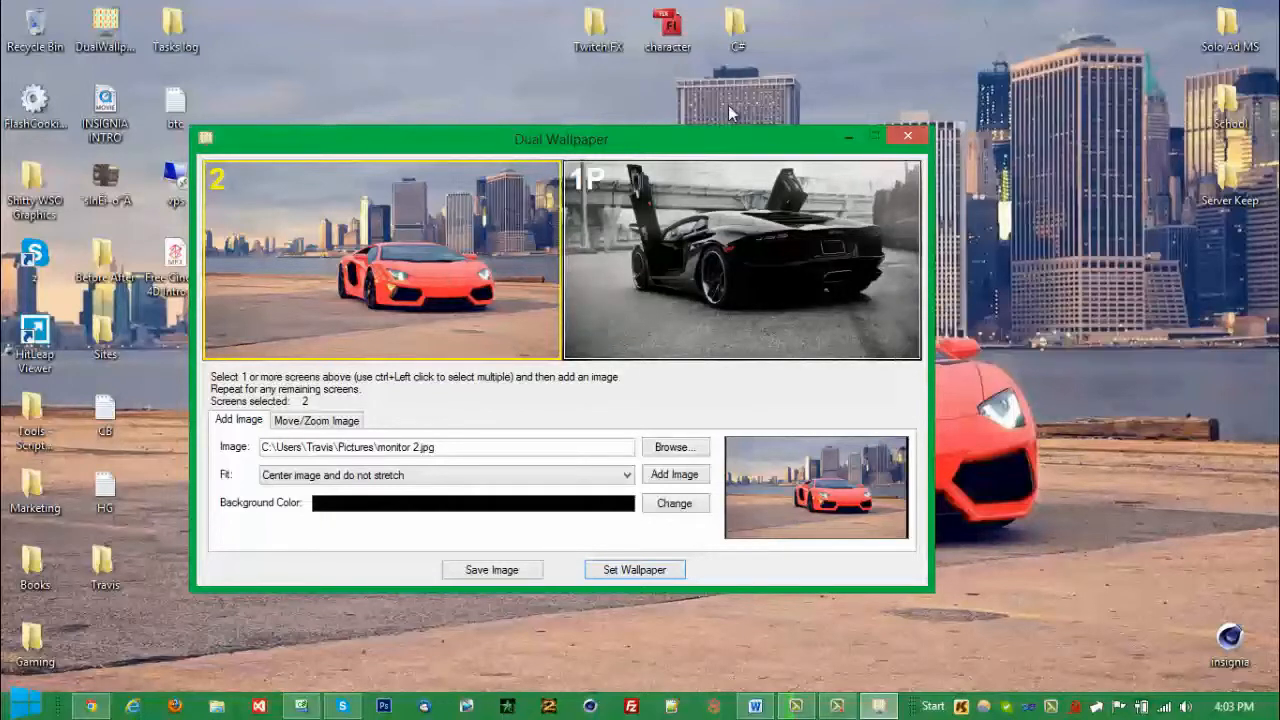
{"action": "mouse_move", "coordinate": [868, 100]}
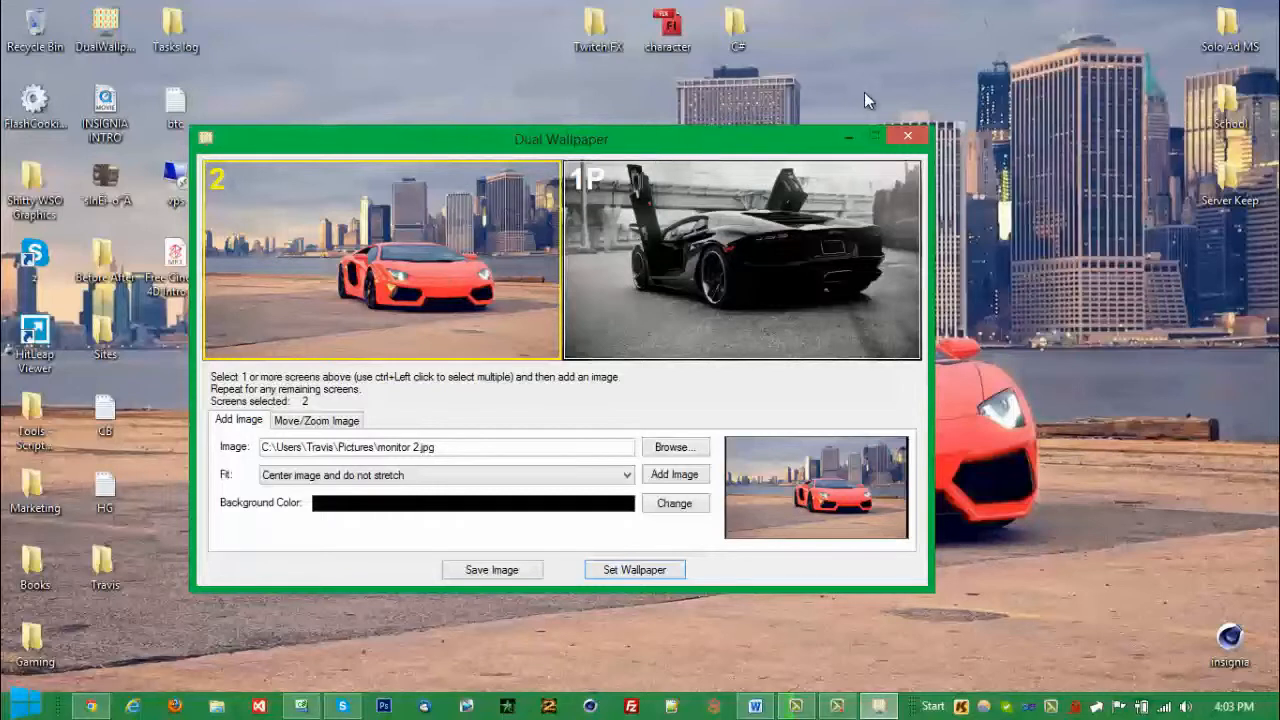
{"action": "mouse_move", "coordinate": [1000, 110]}
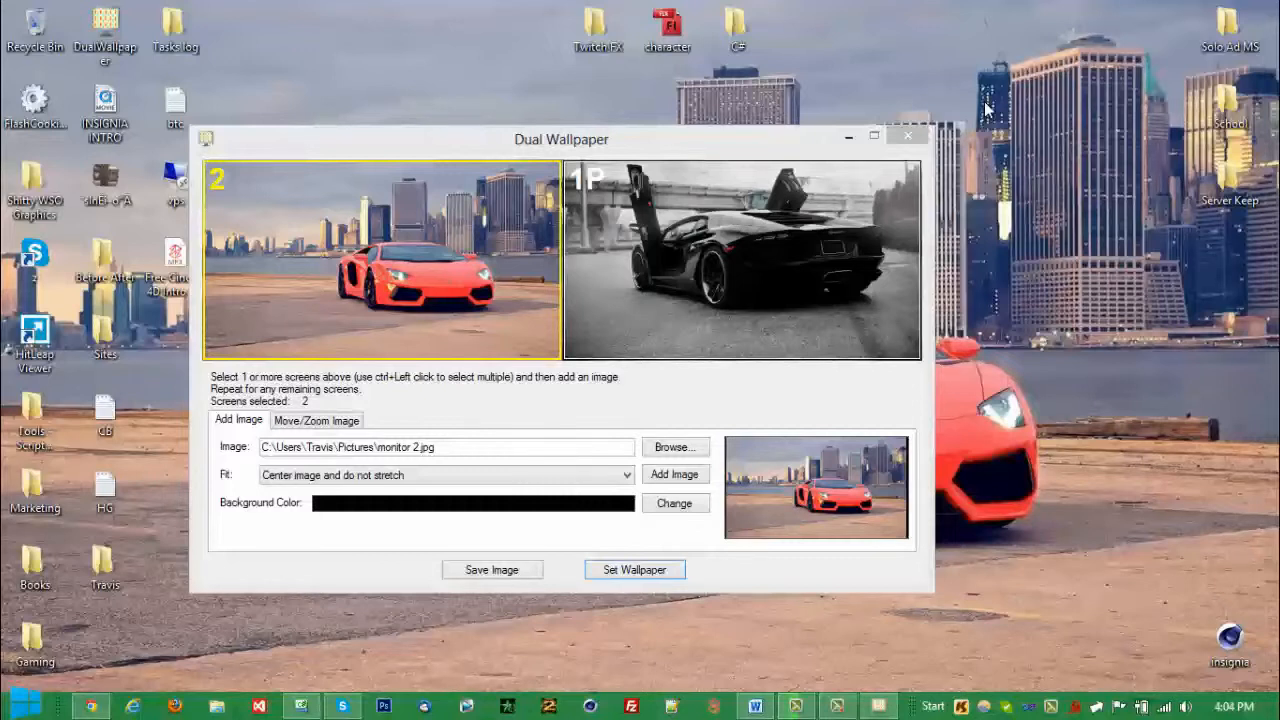
{"action": "mouse_move", "coordinate": [1010, 98]}
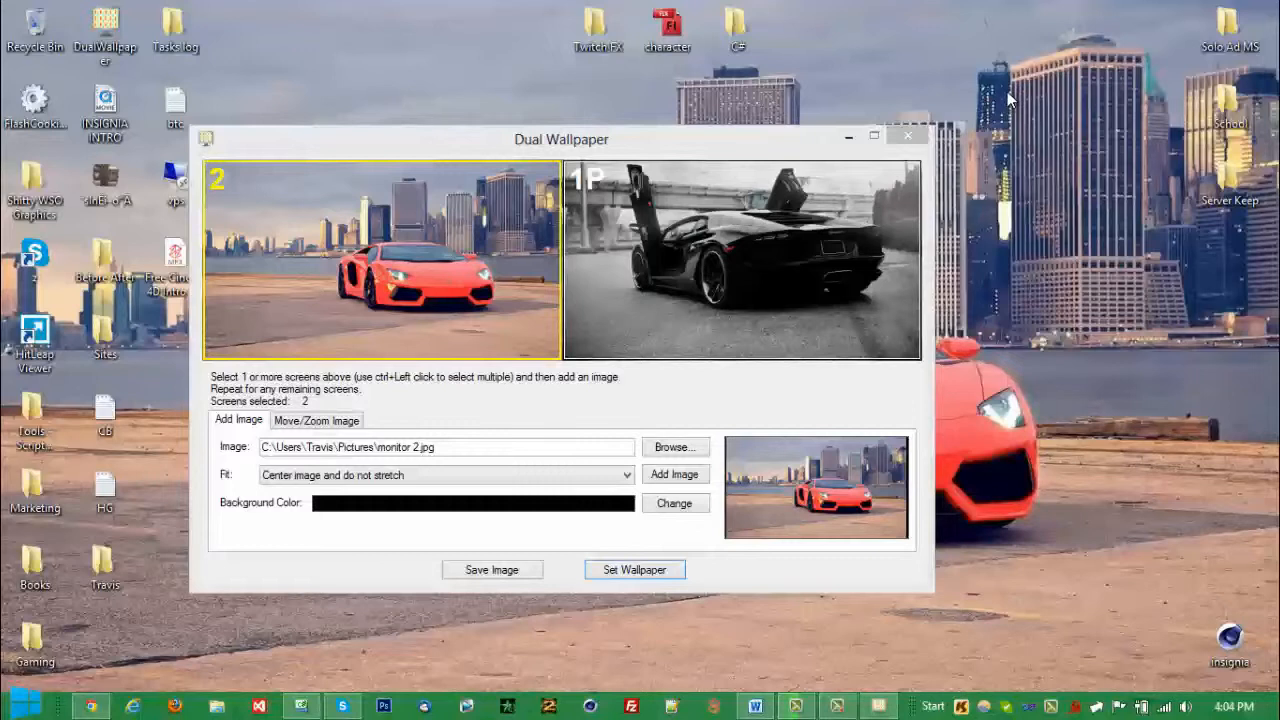
{"action": "mouse_move", "coordinate": [1004, 82]}
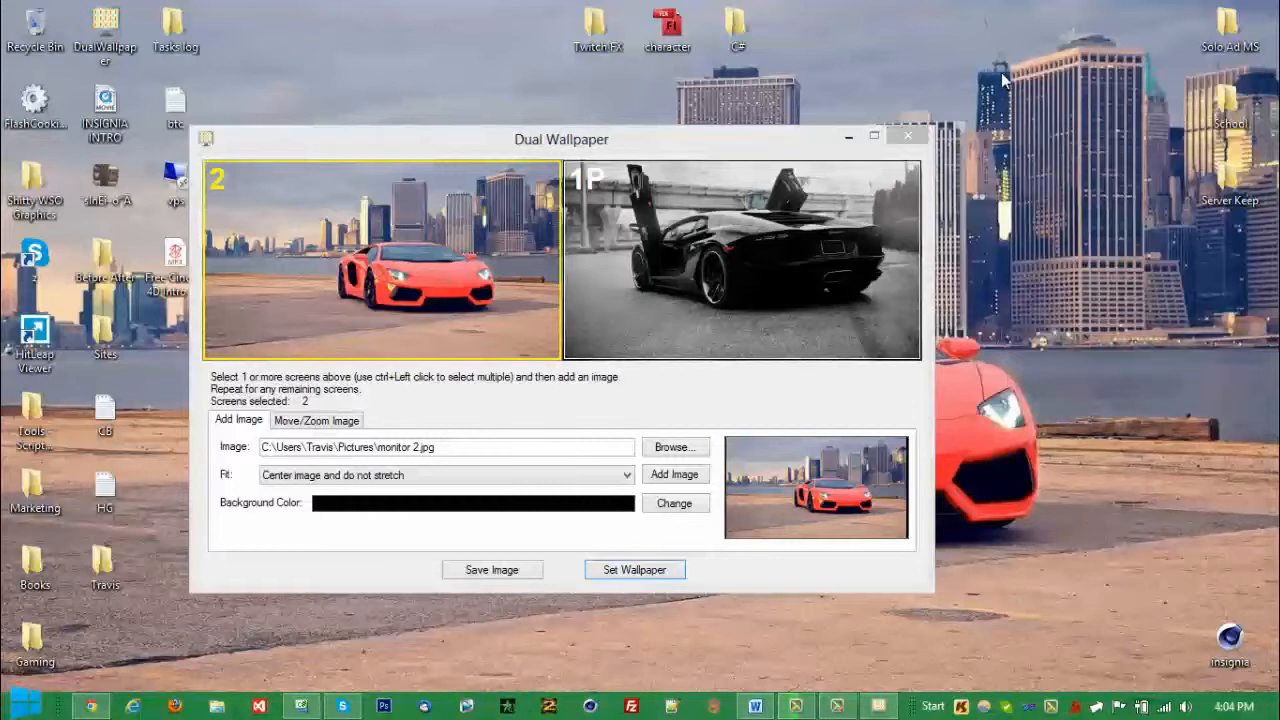